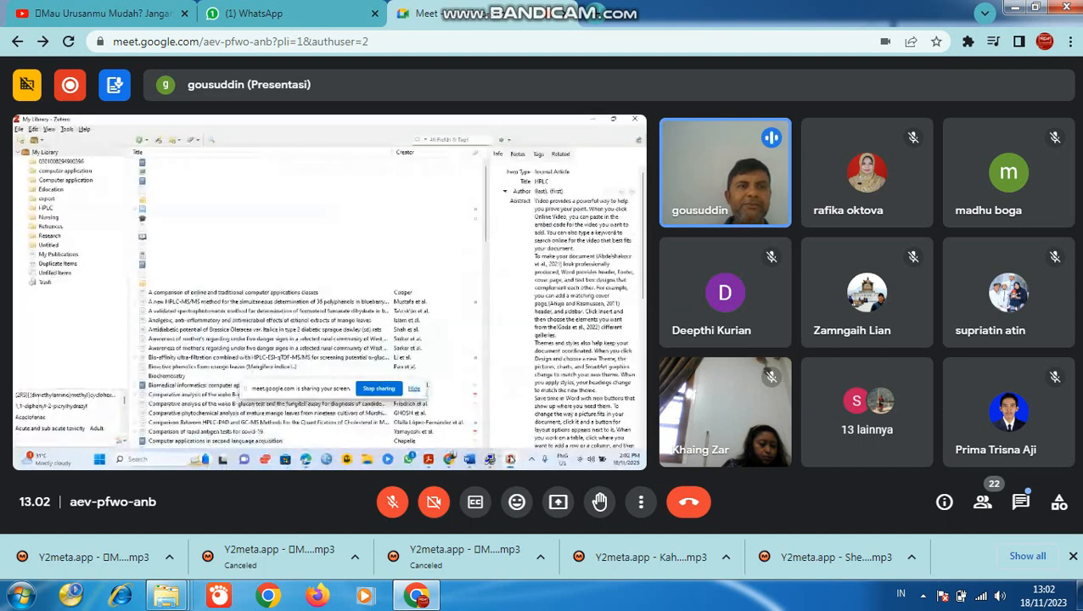
Export the library as Zotero RDF with notes, files and annotations, then dismiss the import wizard
left_click(32, 129)
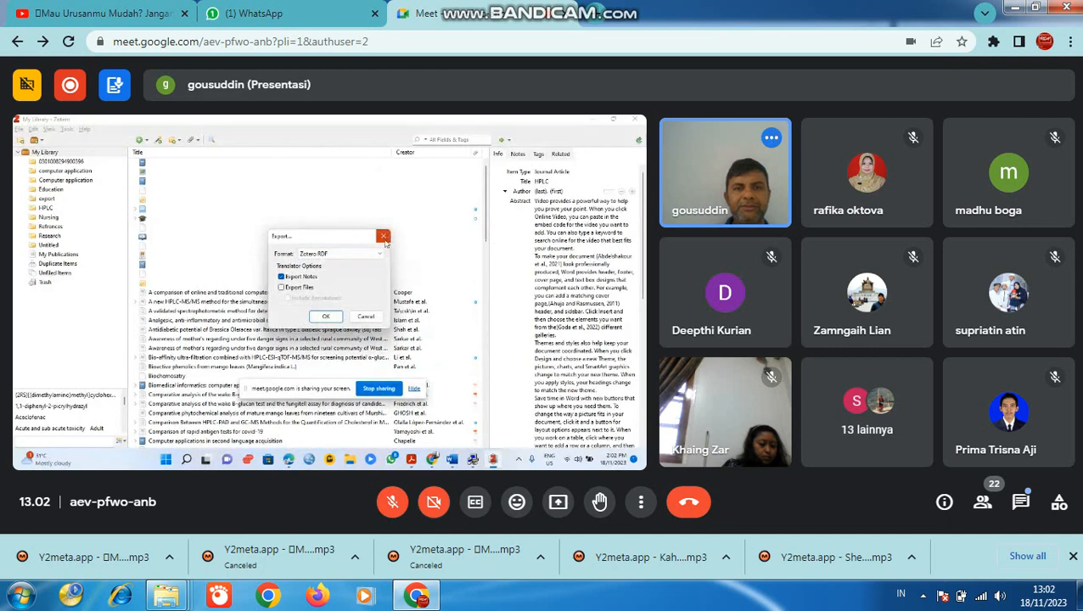
left_click(282, 287)
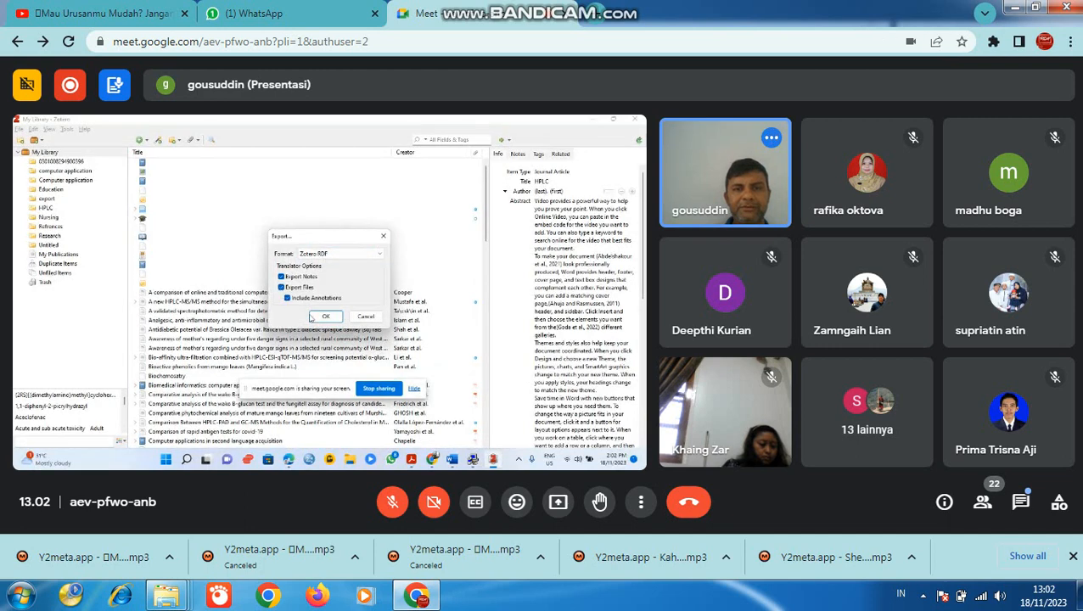
left_click(325, 316)
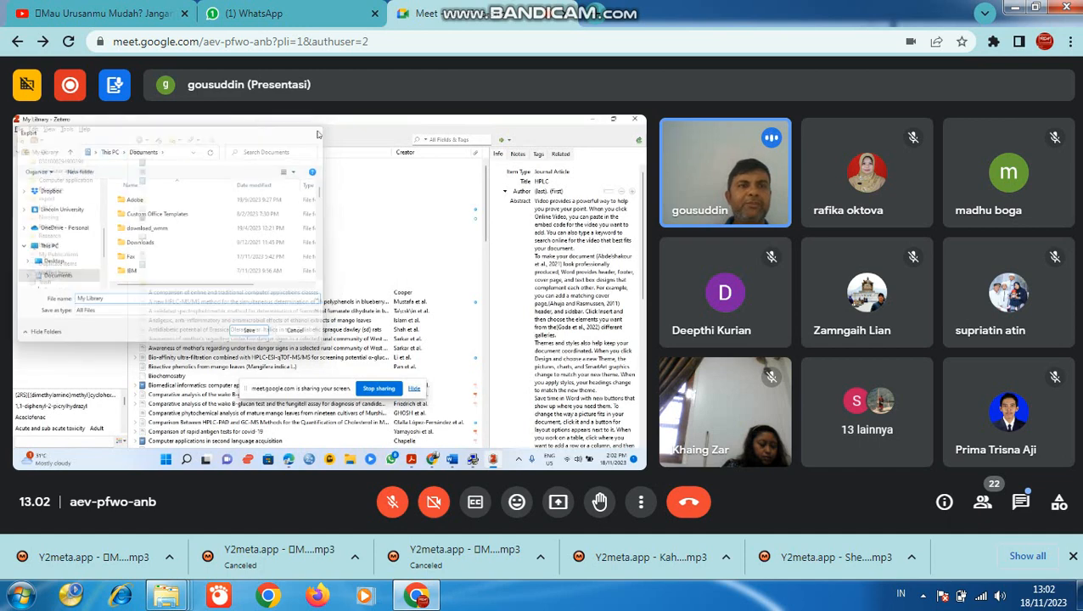
left_click(32, 129)
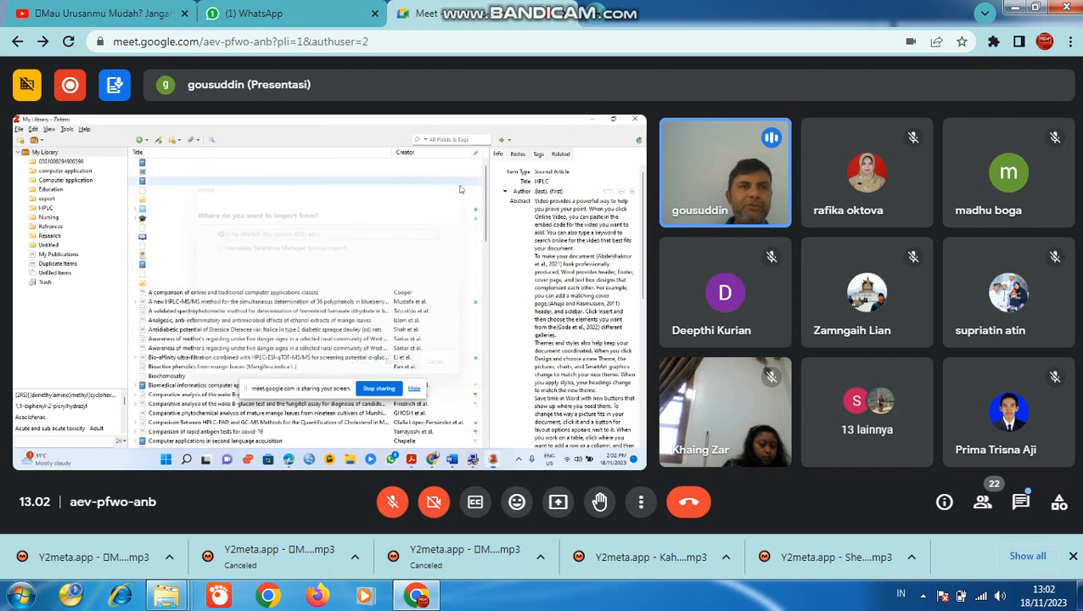
left_click(22, 129)
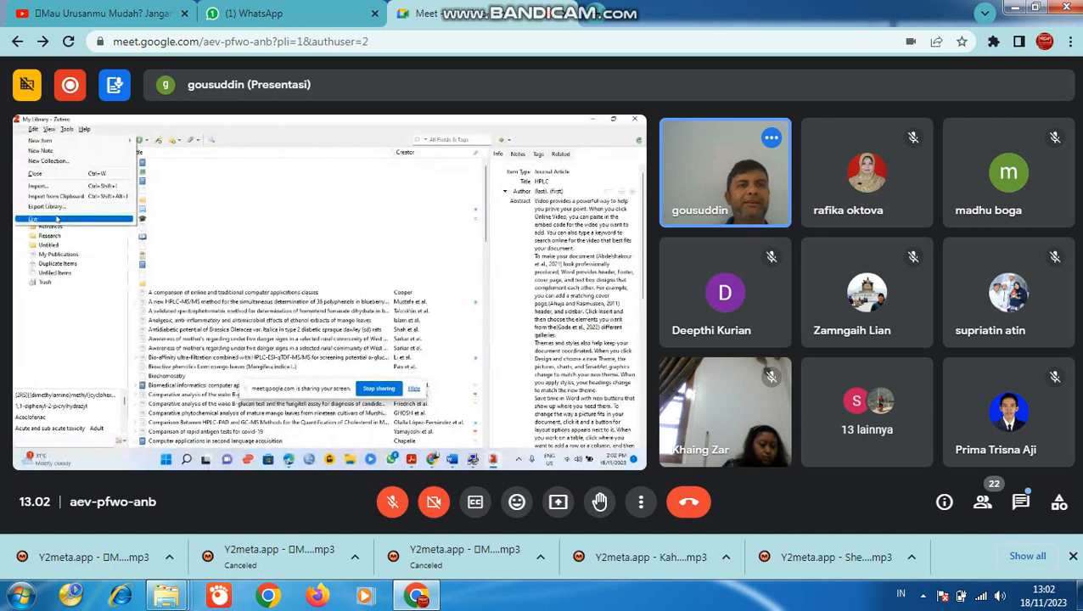
left_click(32, 129)
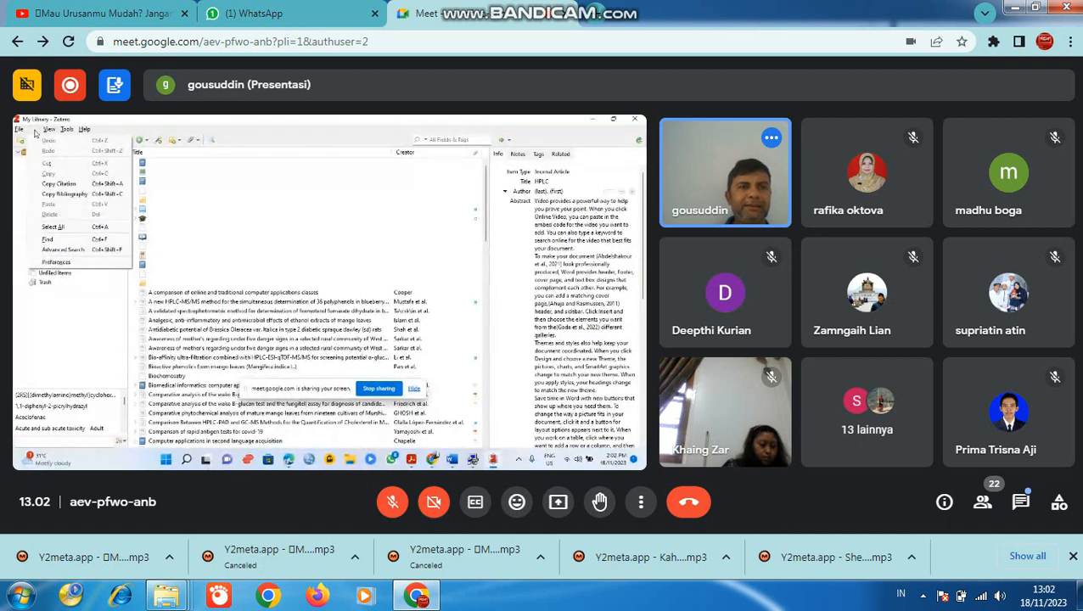
mouse_move(64, 195)
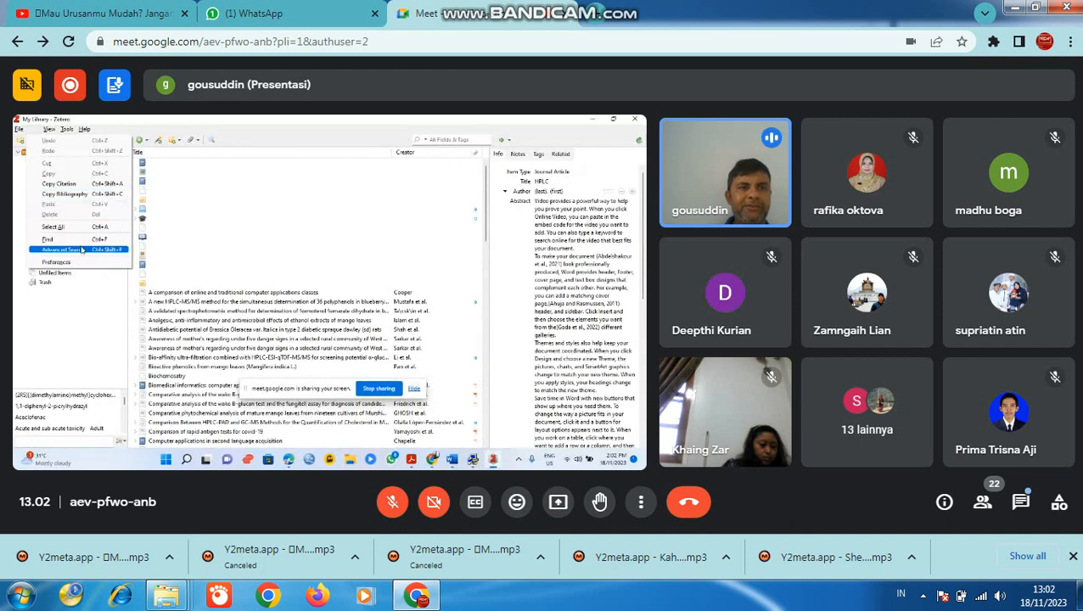
left_click(48, 129)
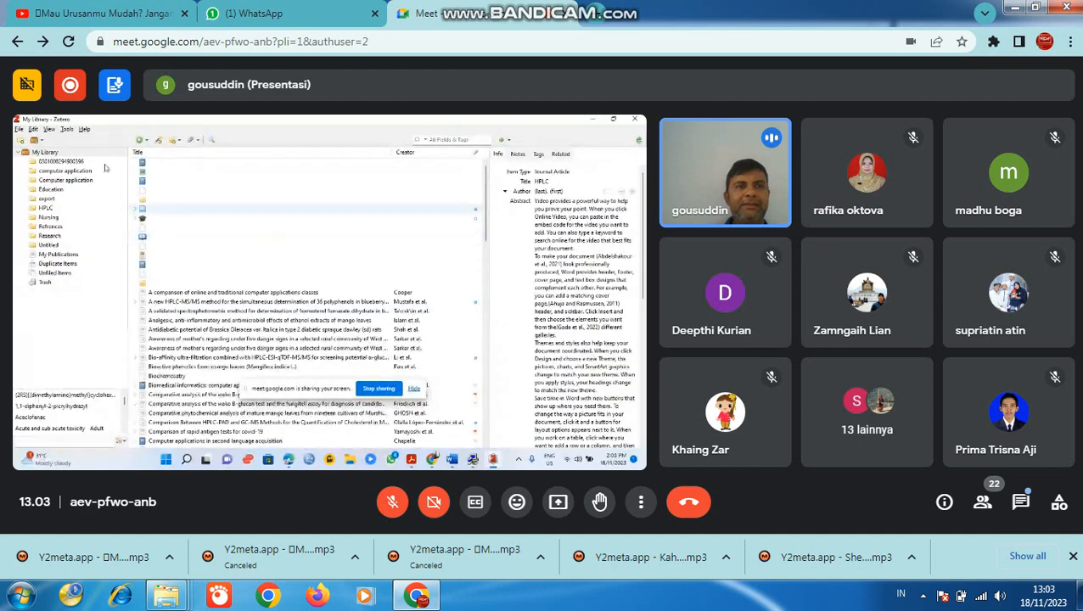
left_click(49, 130)
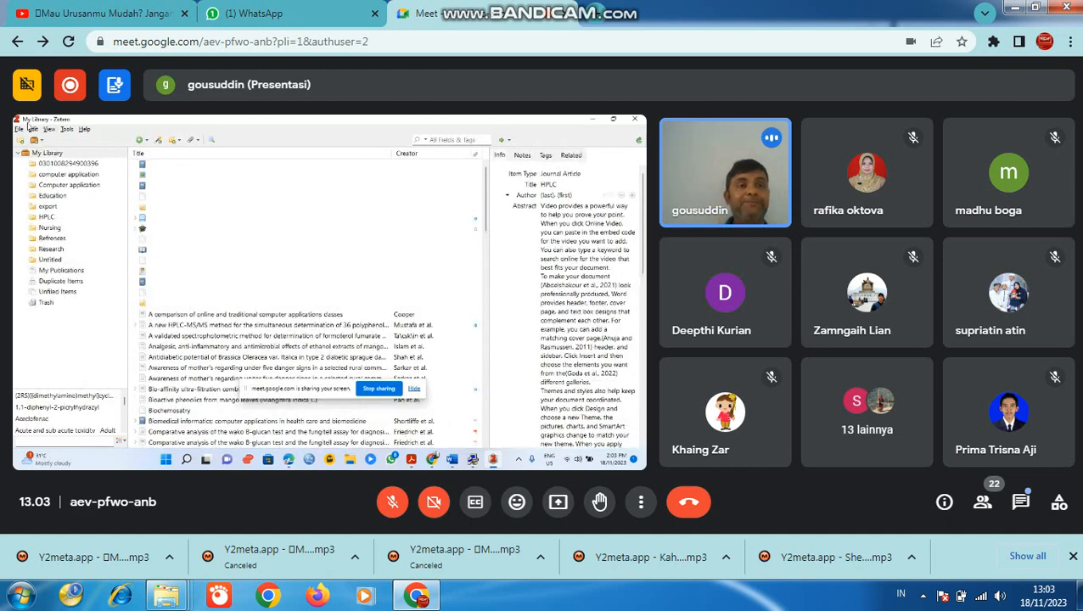
left_click(49, 129)
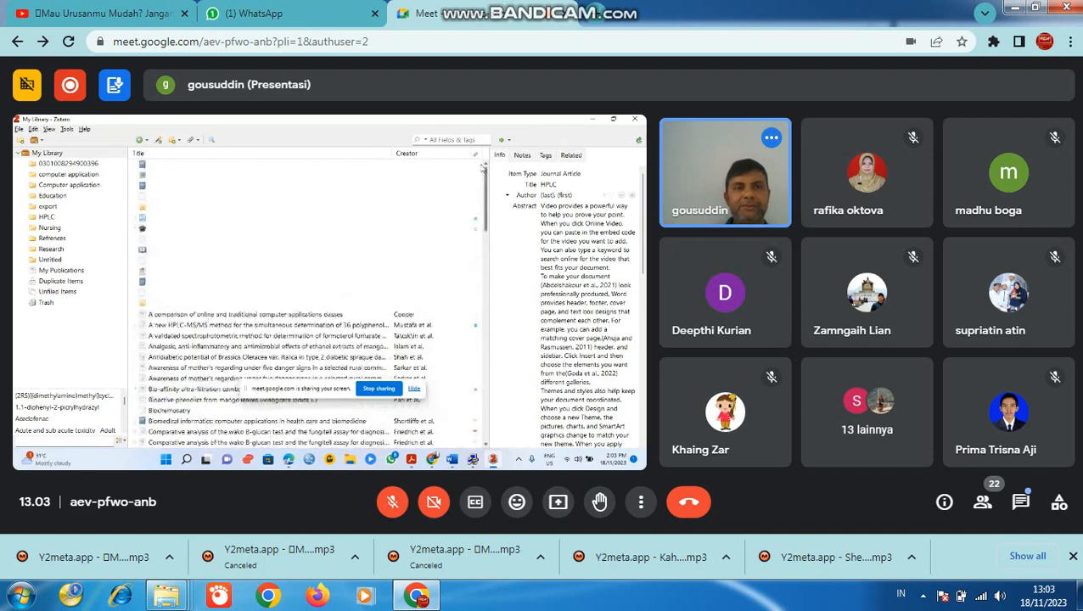
scroll("down", 3)
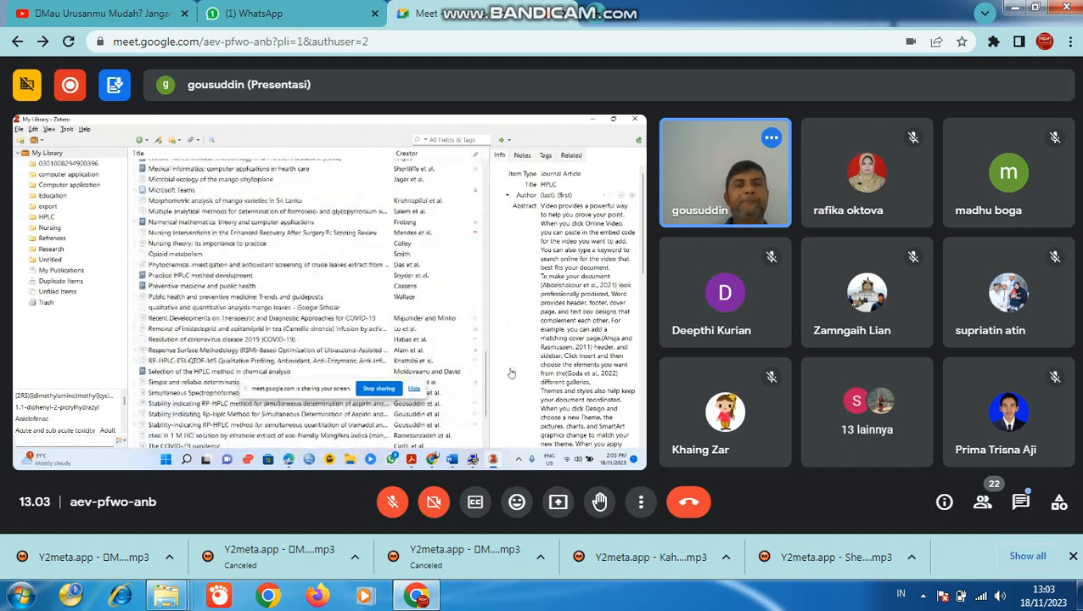
left_click(67, 129)
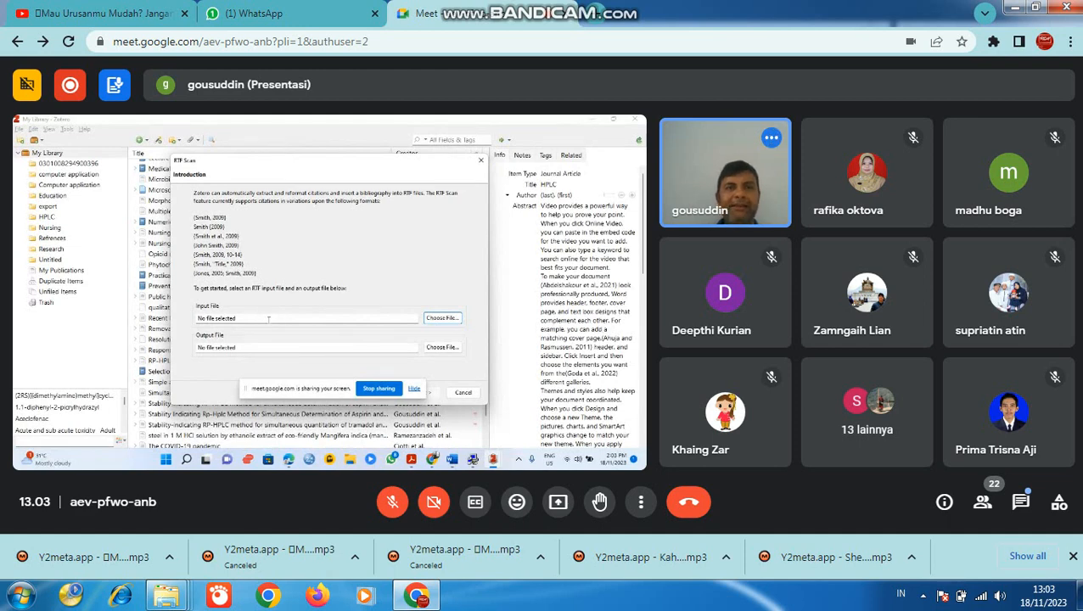
mouse_move(463, 392)
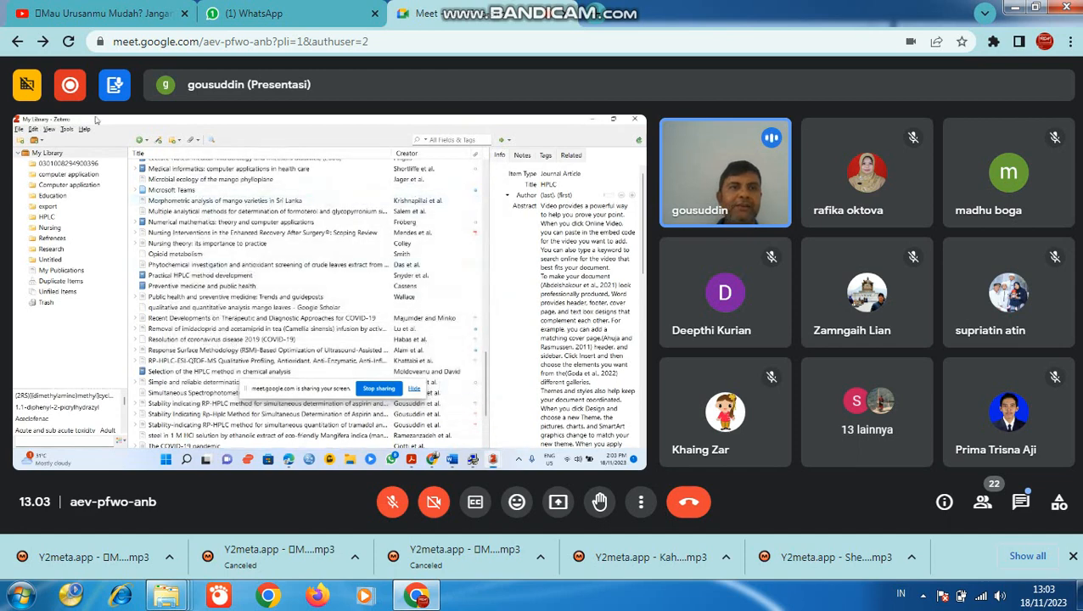
left_click(84, 129)
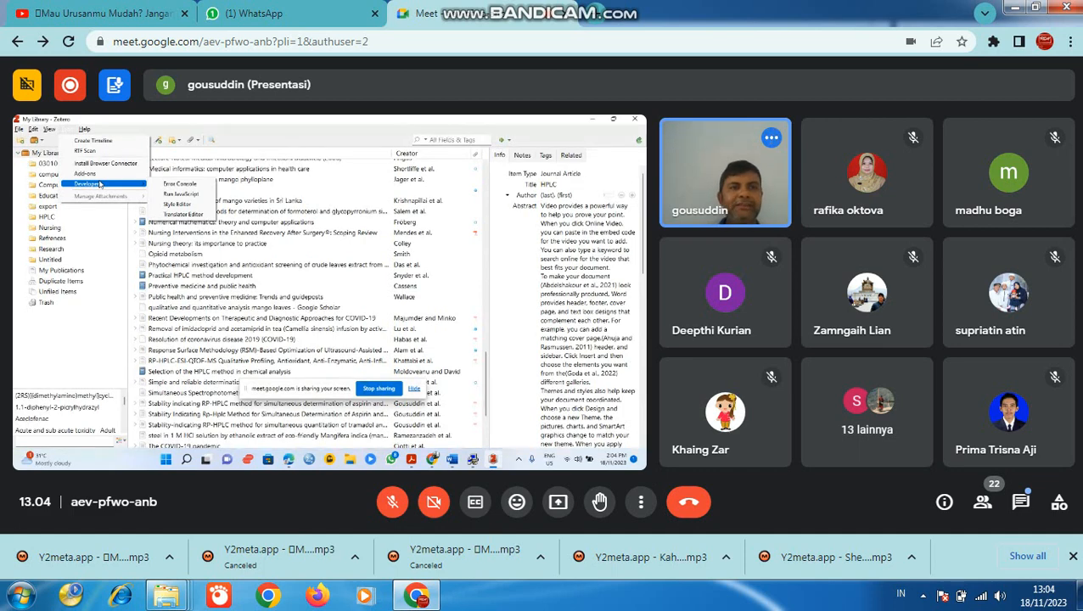
Check Zotero for updates and dismiss the no-updates notice
left_click(67, 129)
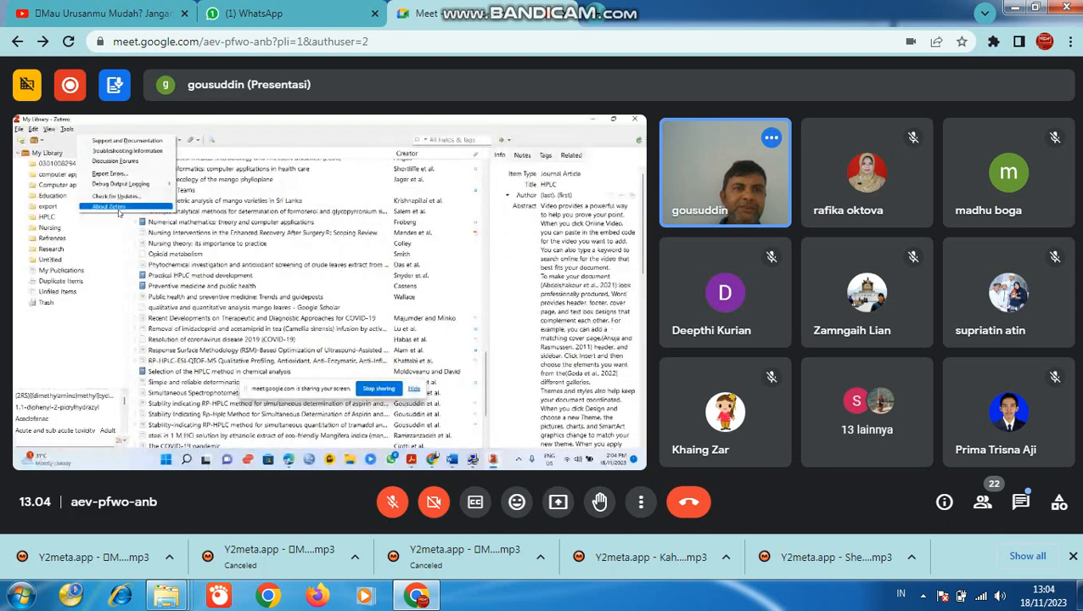
left_click(115, 196)
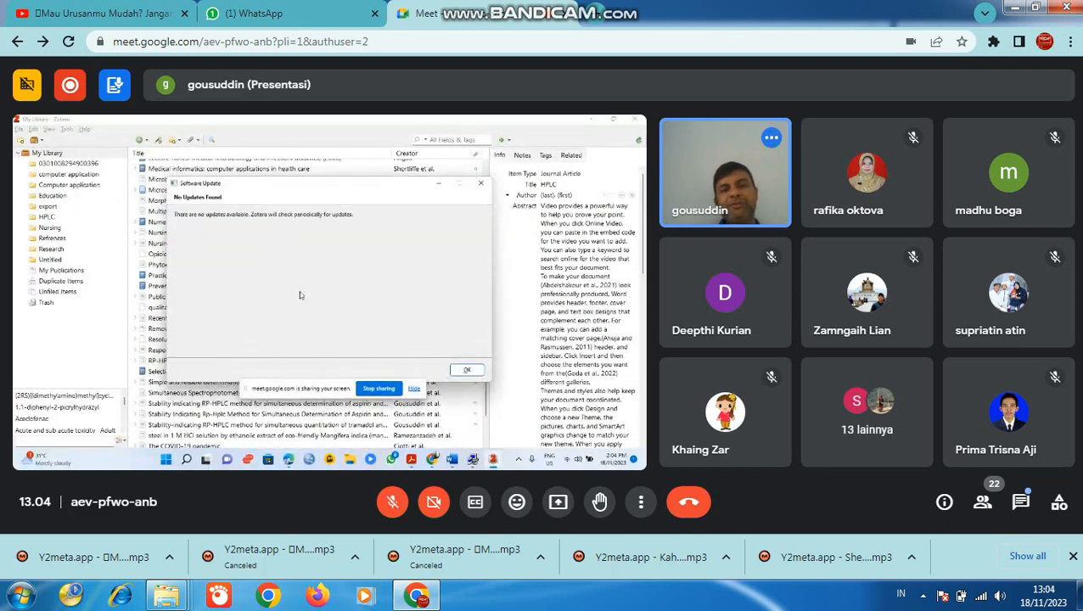
left_click(467, 369)
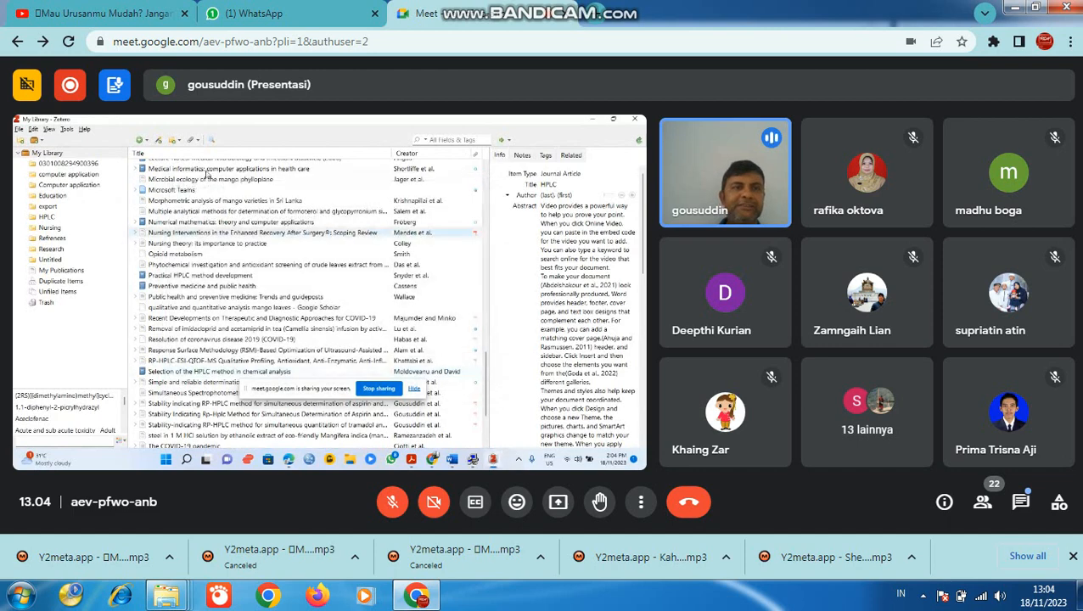
View Zotero's version and project information in About Zotero, then close it
left_click(66, 129)
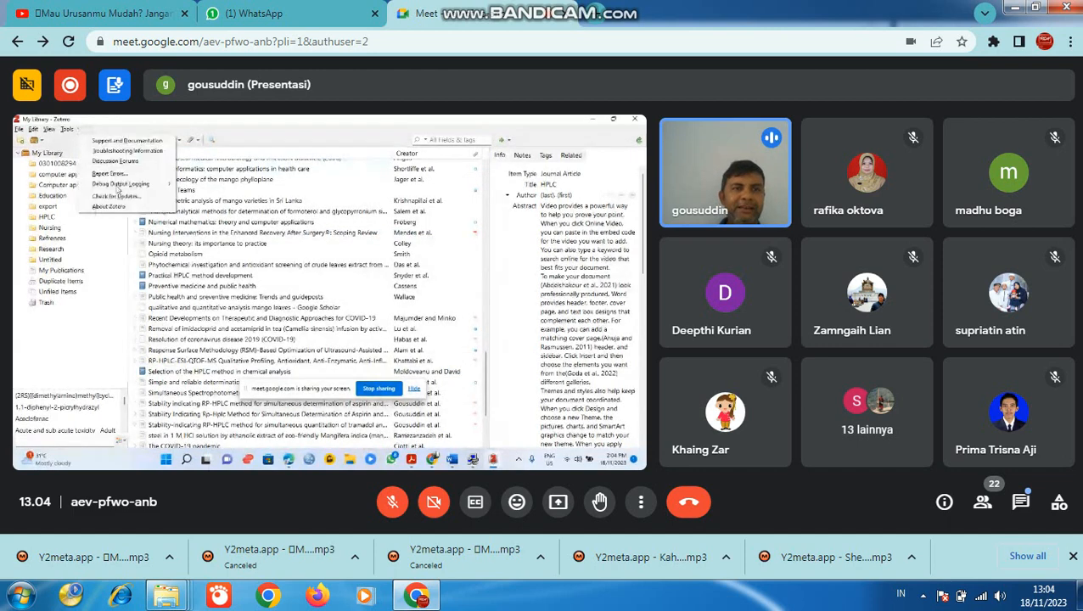
left_click(108, 207)
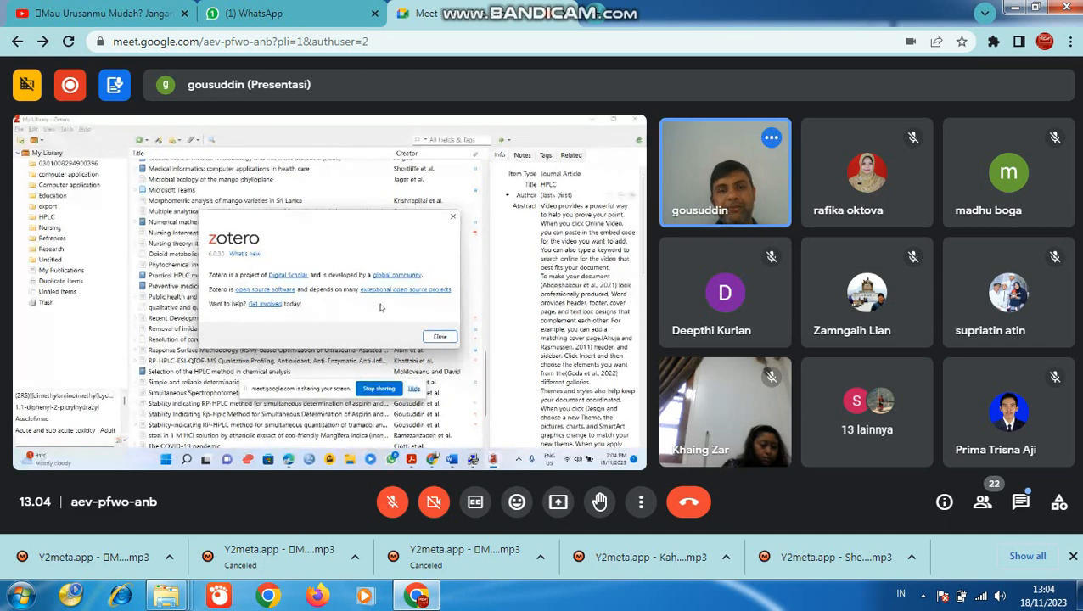
left_click(440, 336)
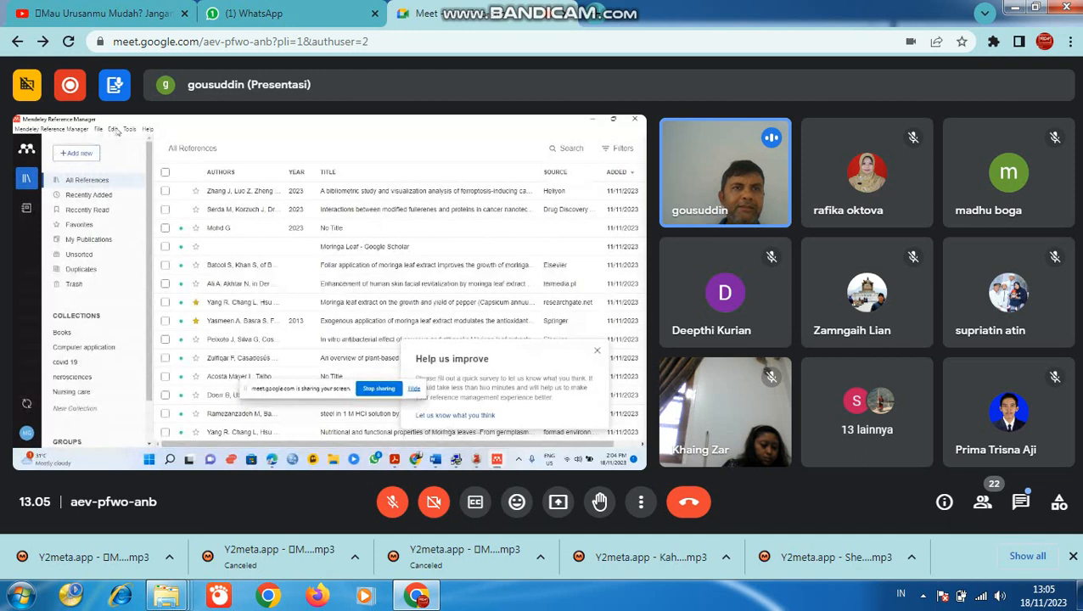
Browse the Tools, Edit and File menus, then choose File > Export All
left_click(129, 129)
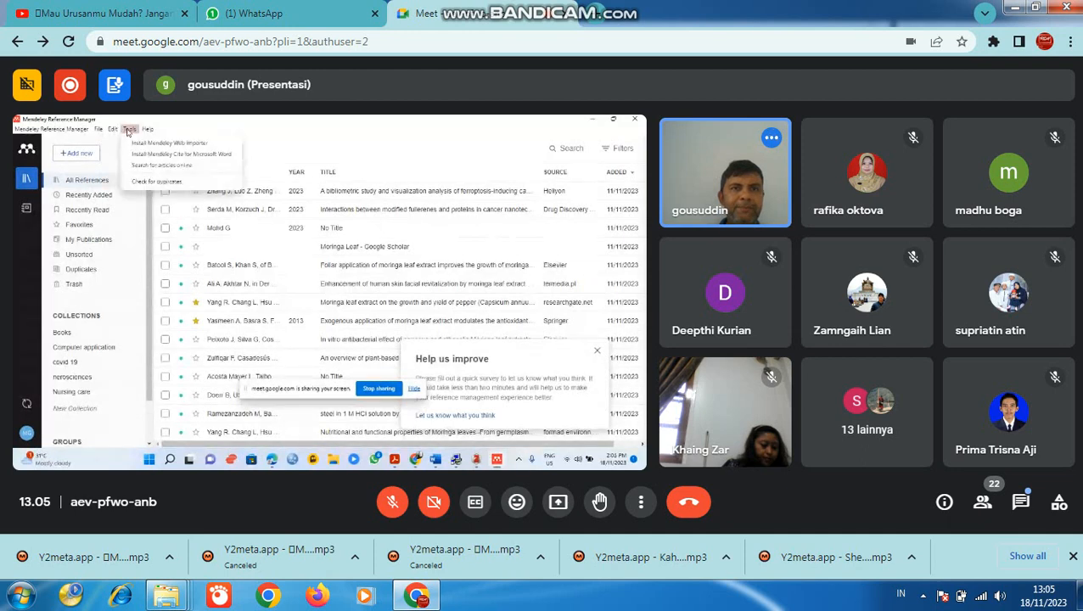
mouse_move(170, 143)
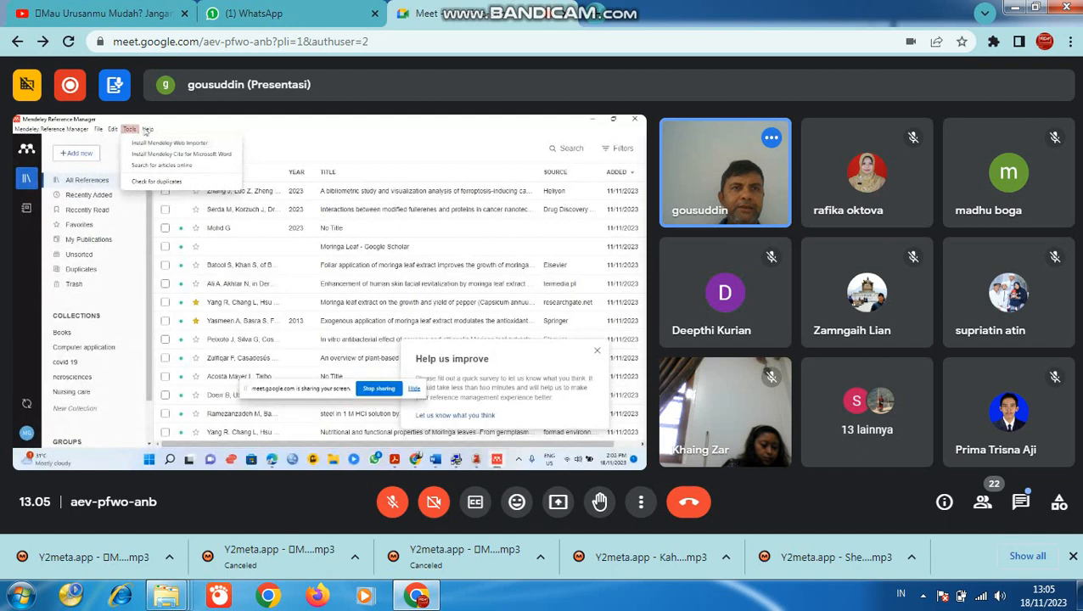
left_click(113, 129)
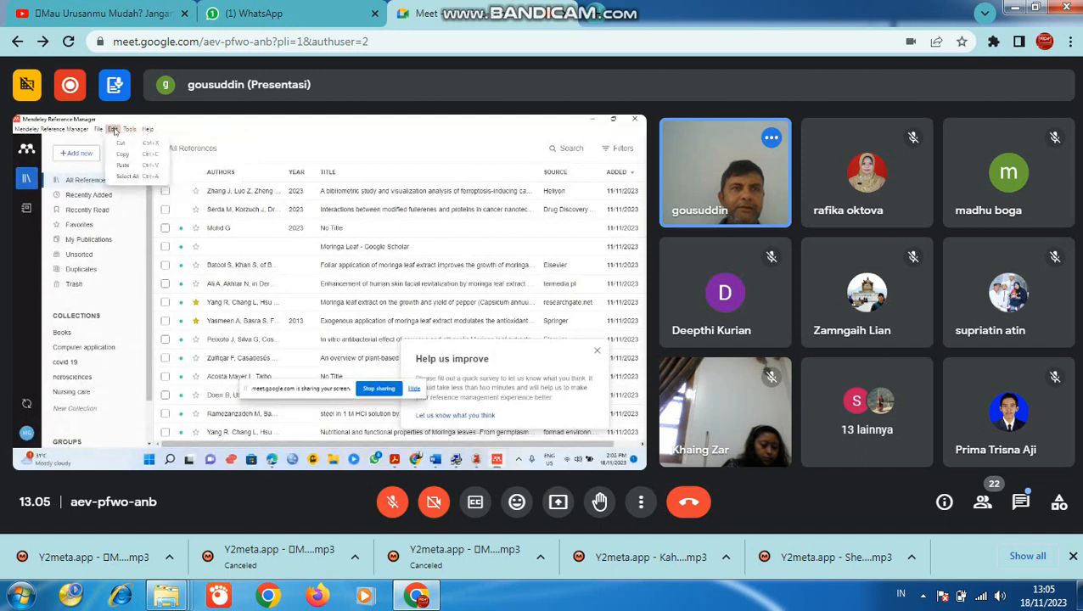
left_click(99, 129)
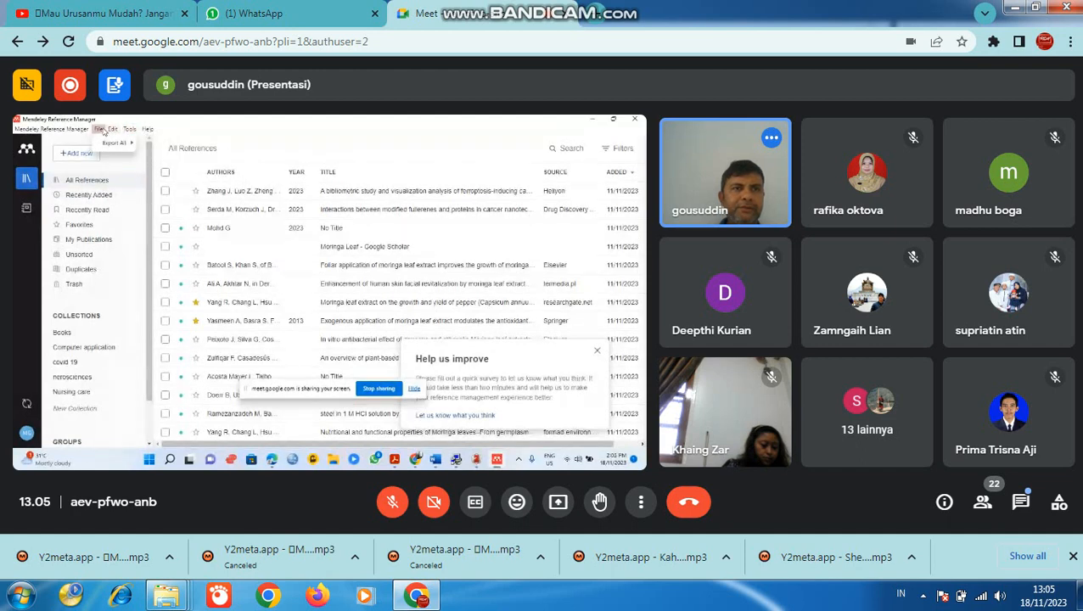
left_click(116, 142)
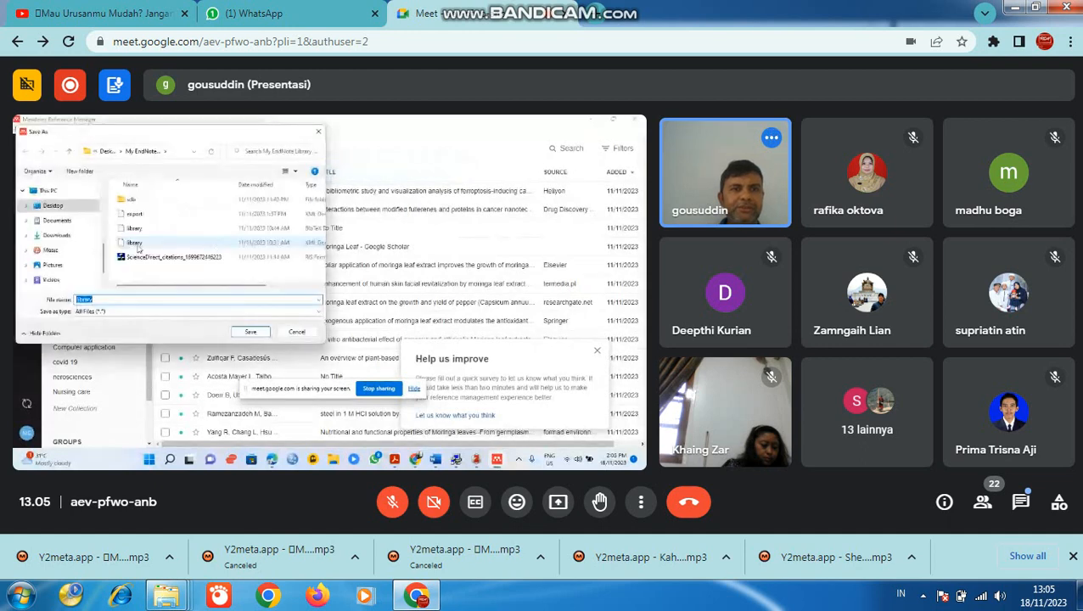
Save the exported library file, then view Recently Added, All References and Recently Read
left_click(297, 332)
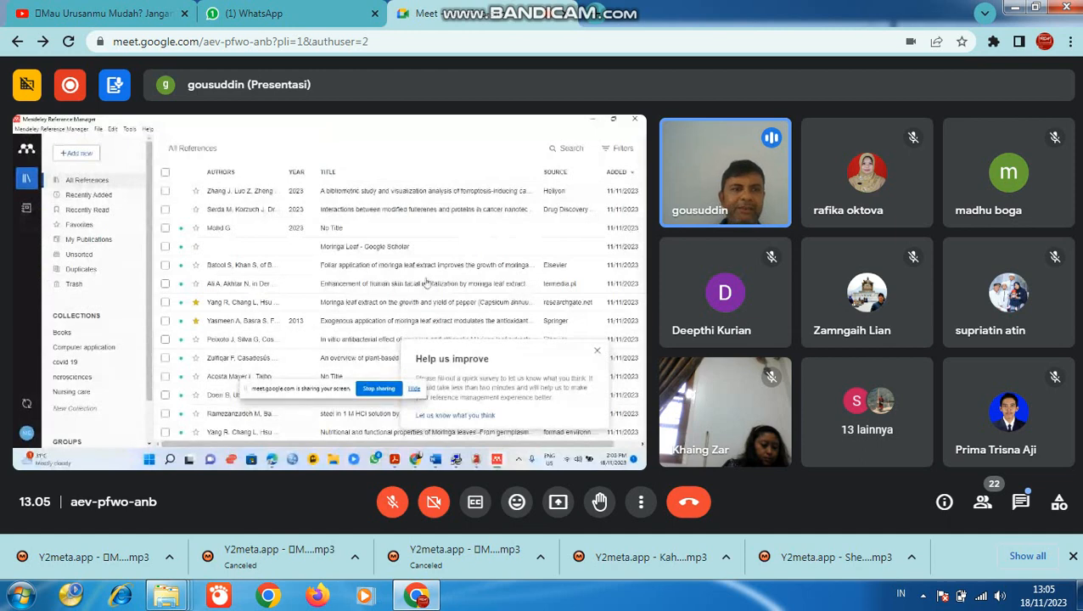
left_click(88, 195)
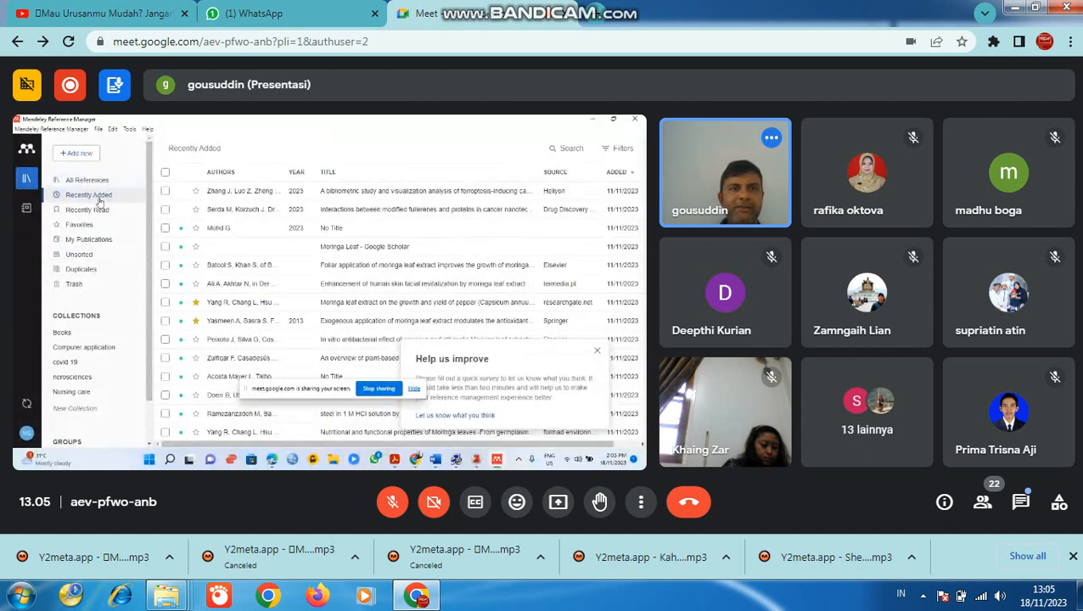
left_click(87, 179)
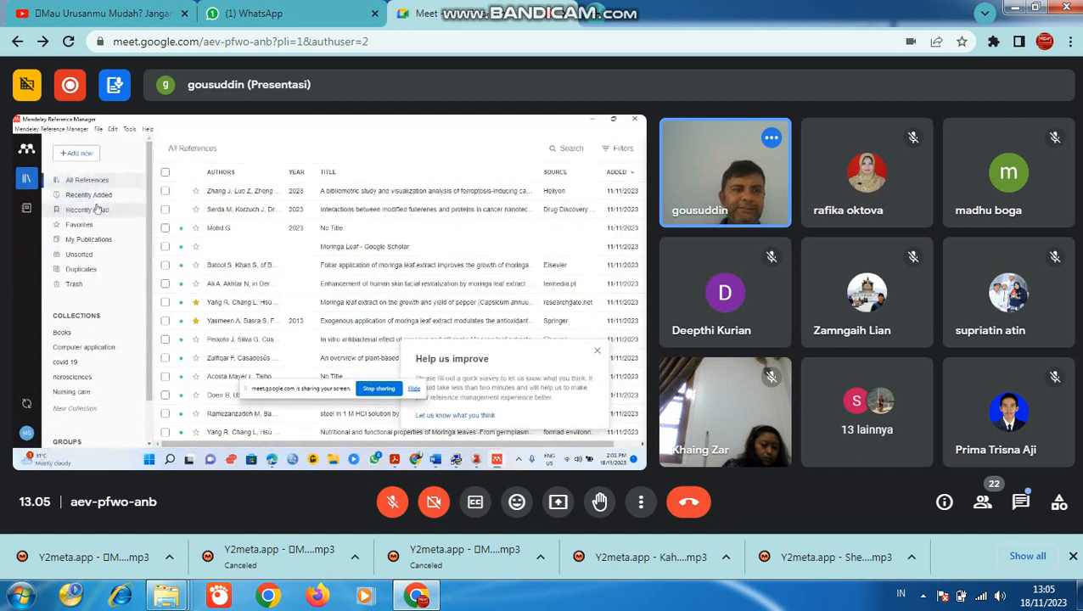
left_click(87, 210)
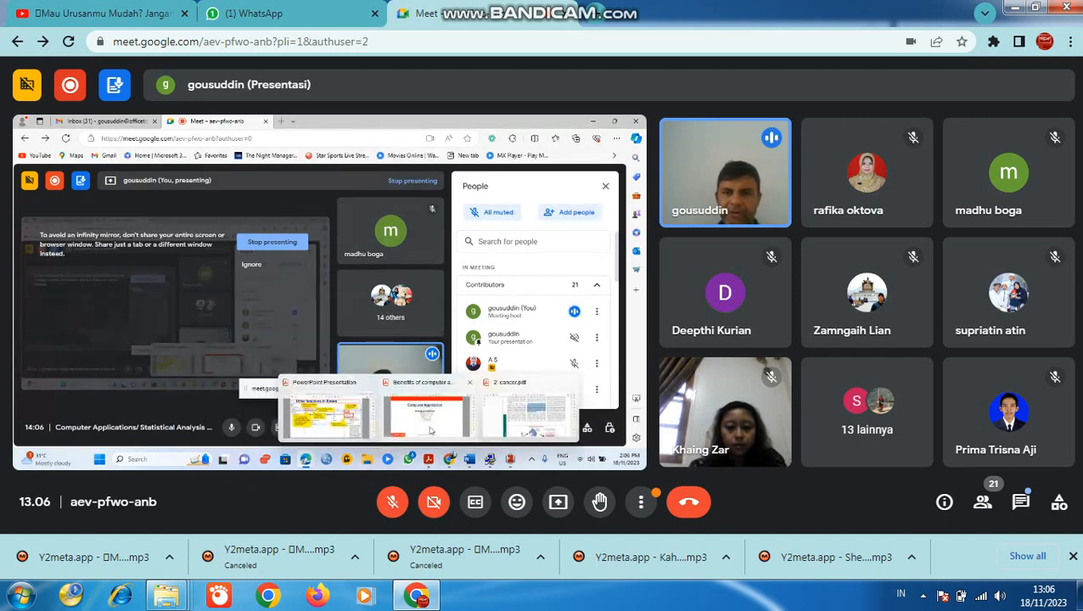
Open and close the Meet in-call chat panel
left_click(425, 416)
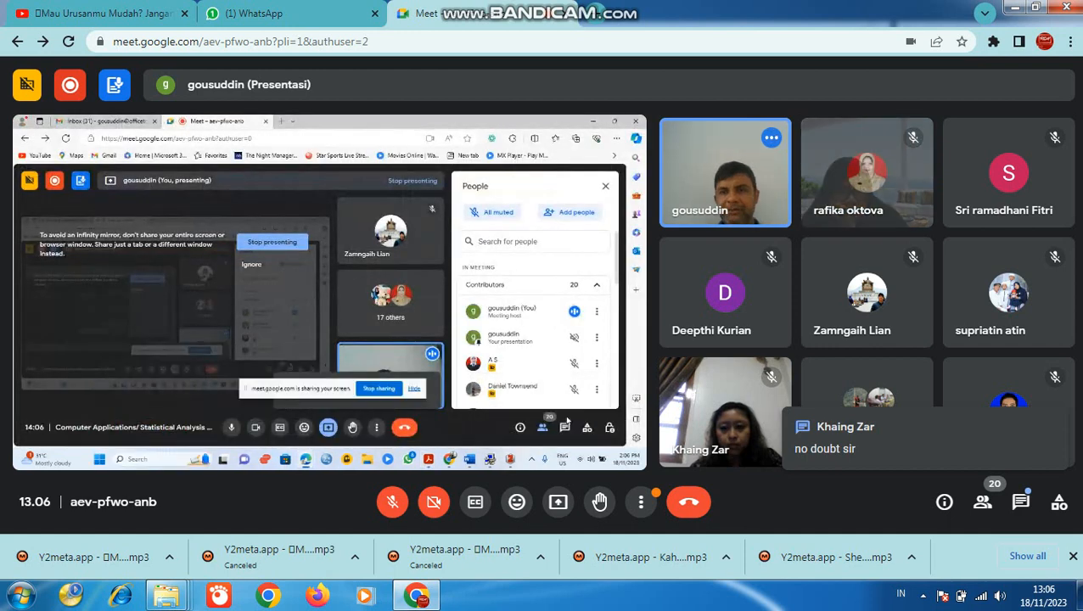
left_click(564, 427)
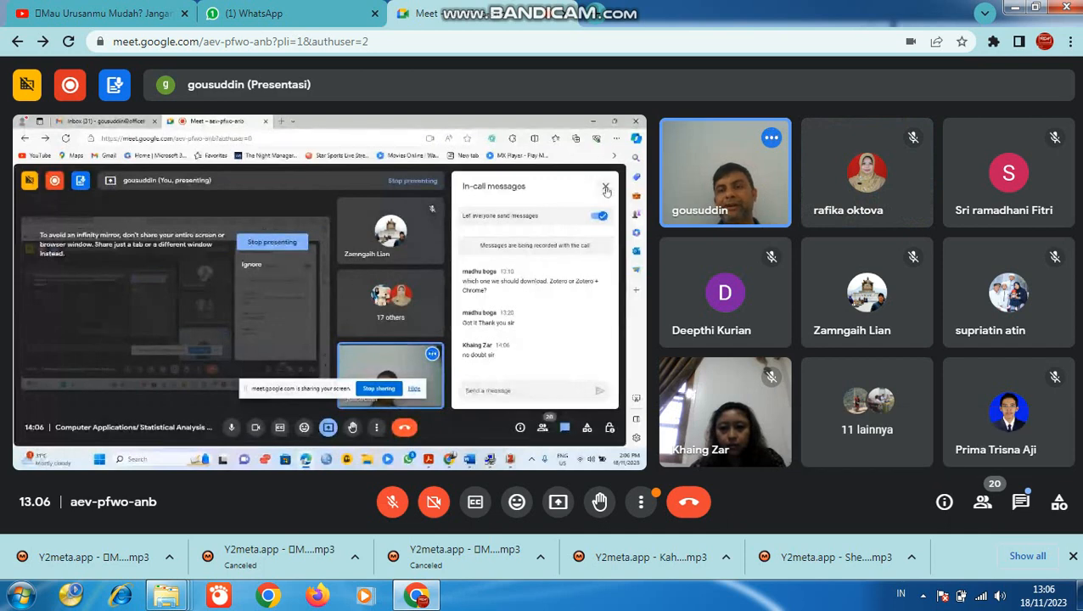
left_click(607, 188)
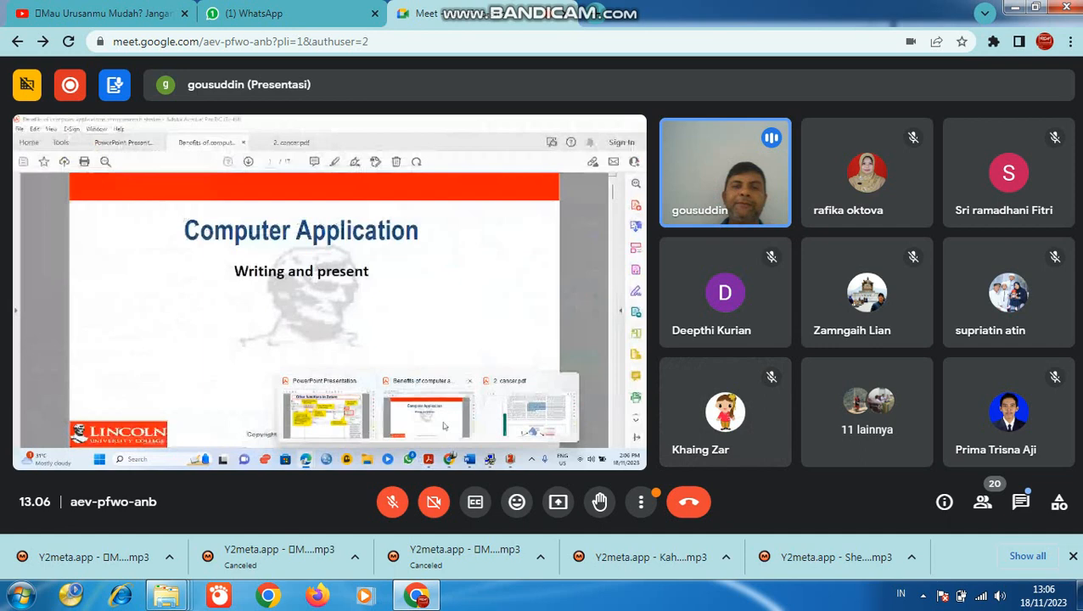
left_click(425, 412)
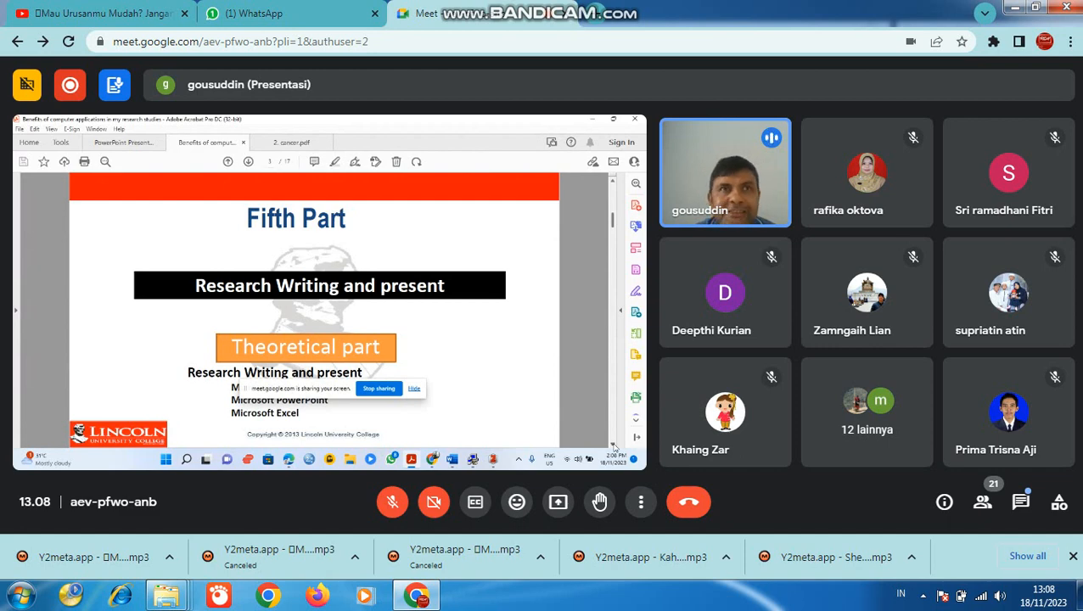
mouse_move(643, 423)
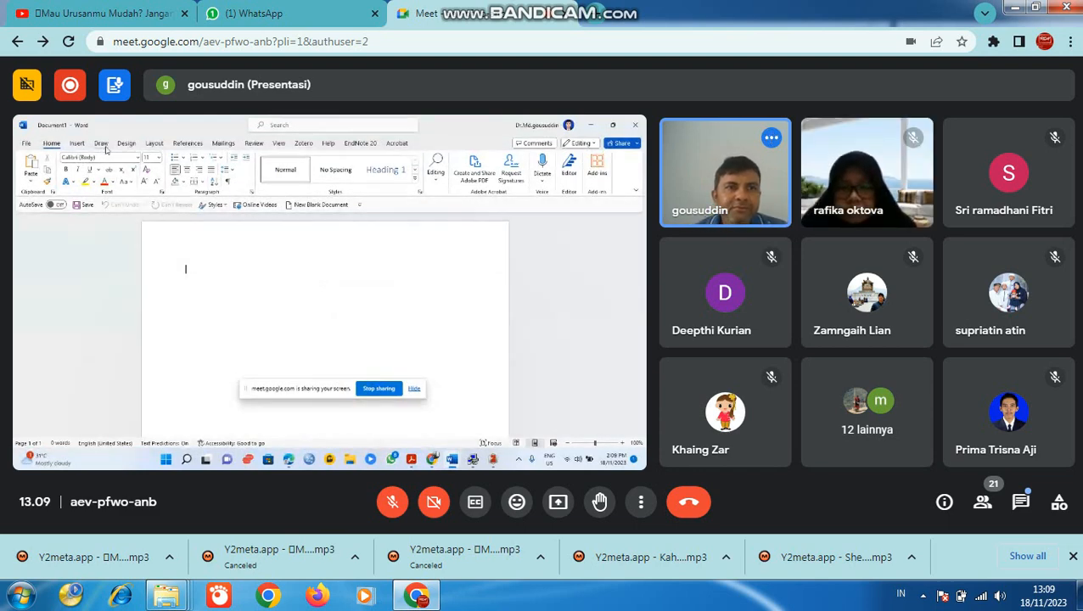
Show the drawing tools in the blank Word document
left_click(101, 142)
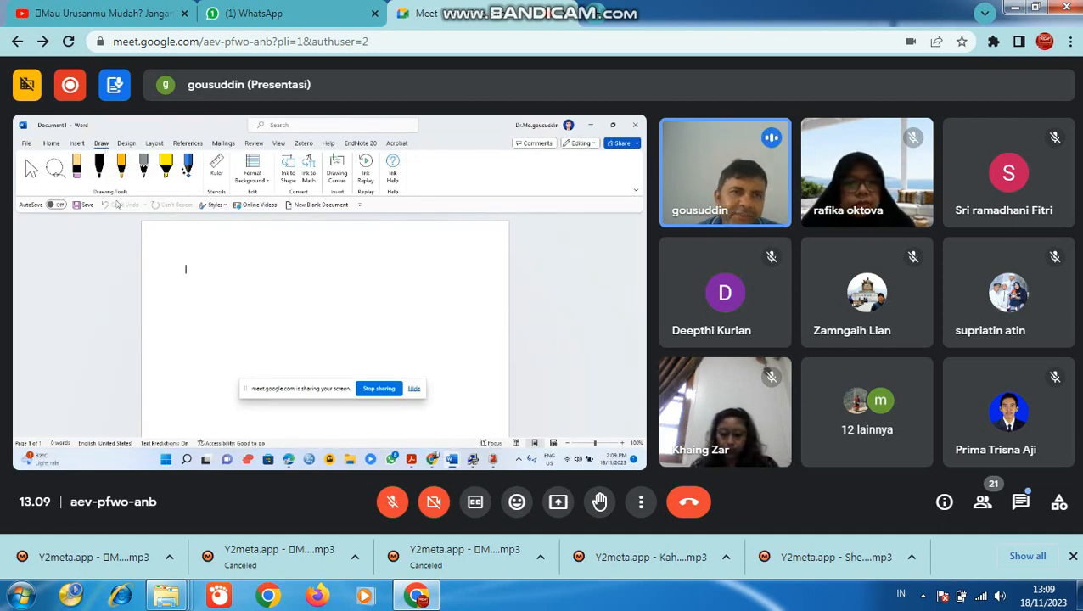
mouse_move(114, 204)
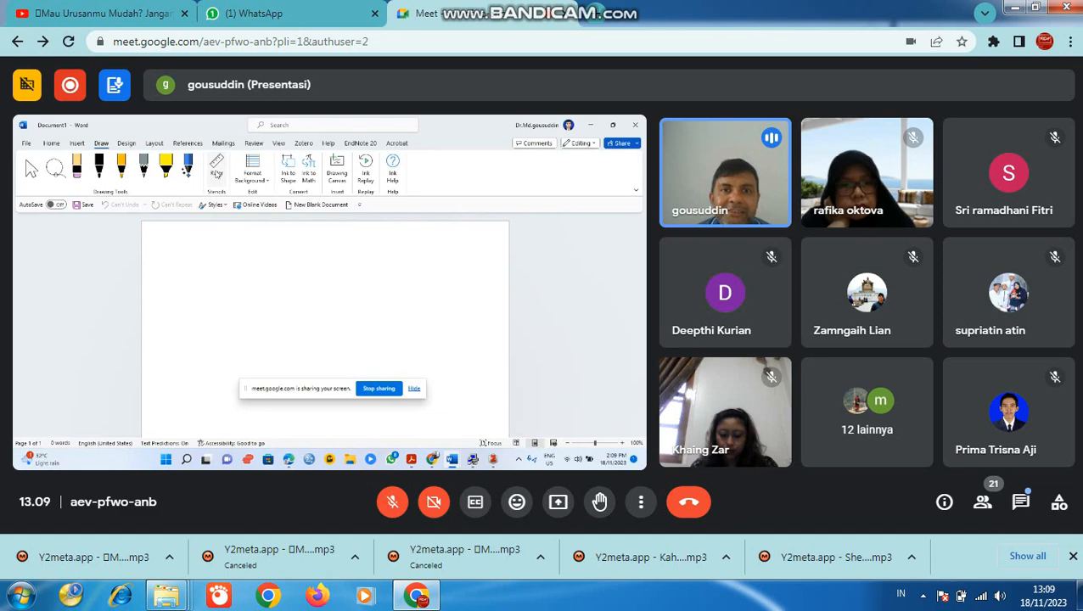
Toggle the ruler on and off, apply ruled page lines, then set the background to None
left_click(216, 168)
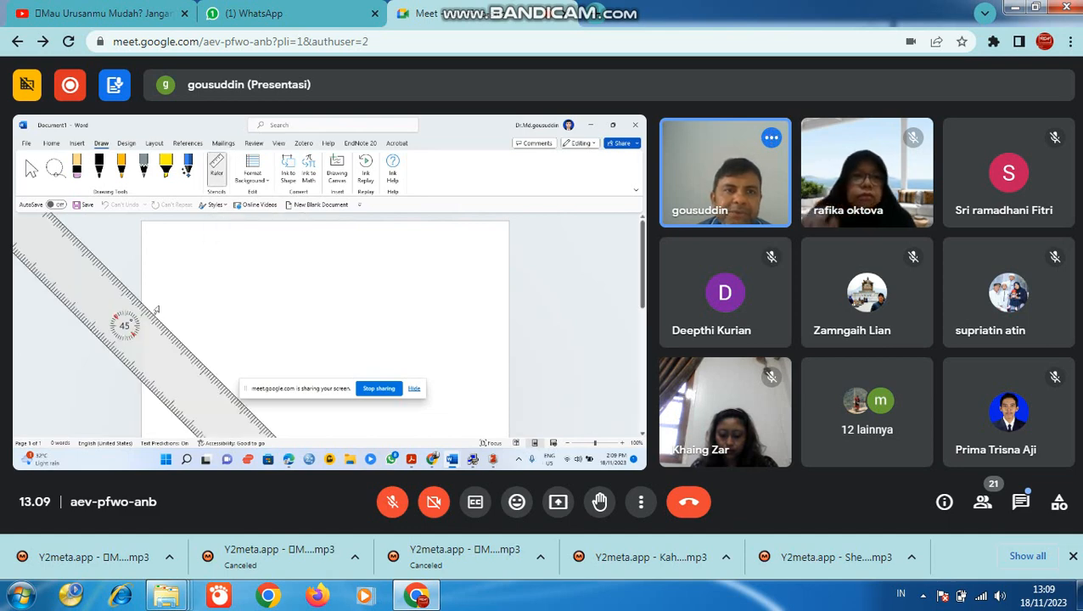
left_click(216, 168)
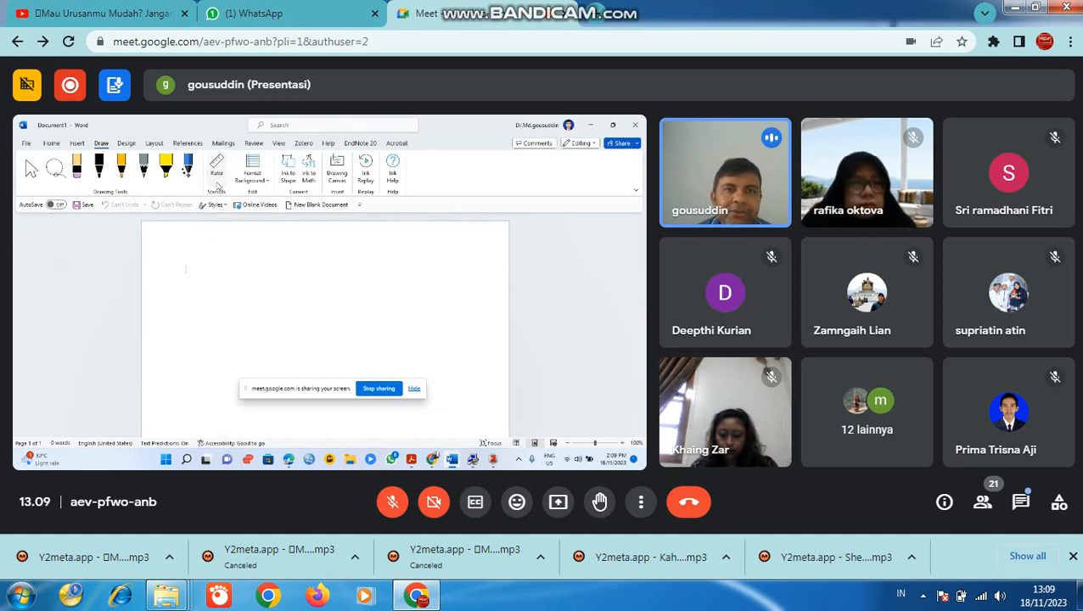
left_click(252, 167)
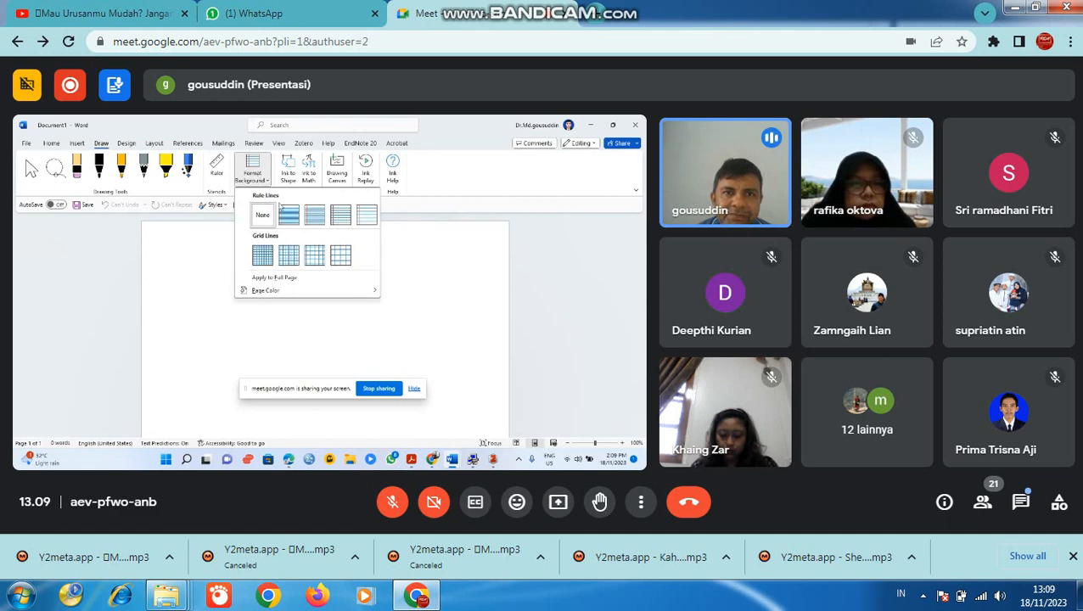
left_click(289, 215)
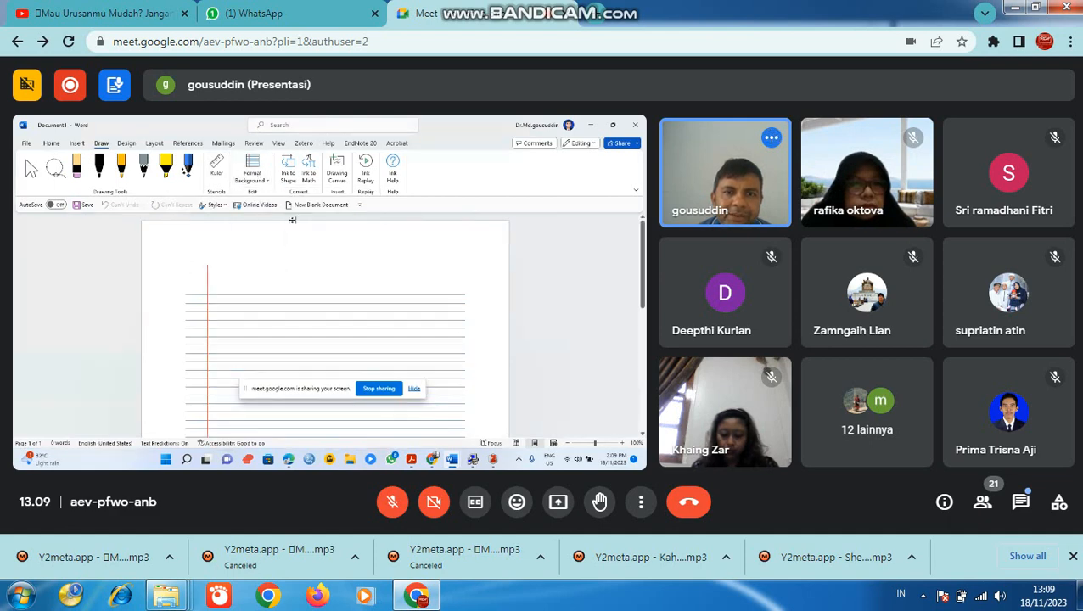
left_click(251, 168)
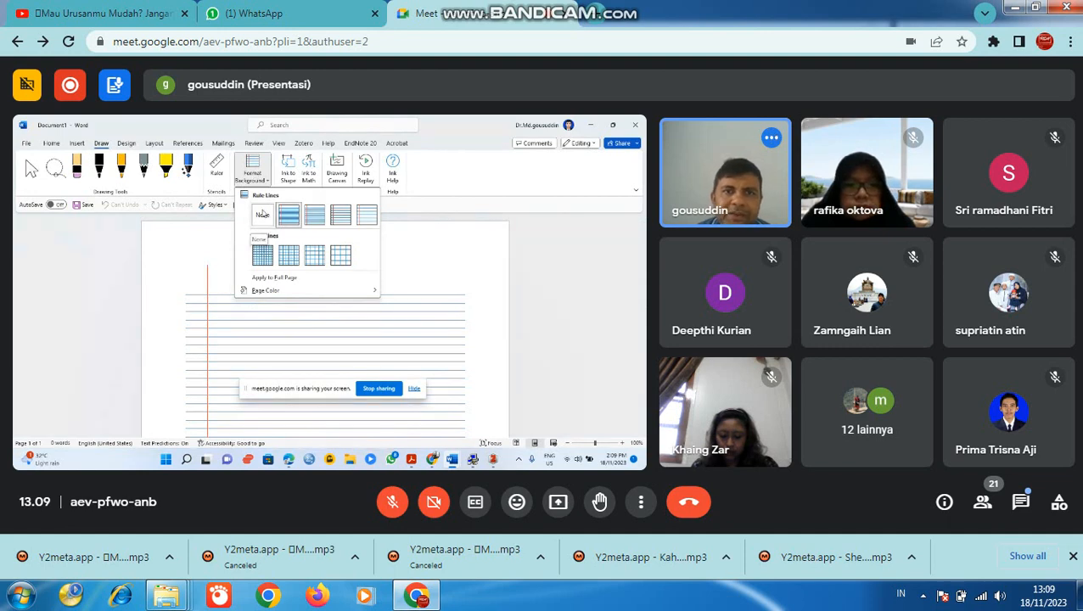
left_click(262, 214)
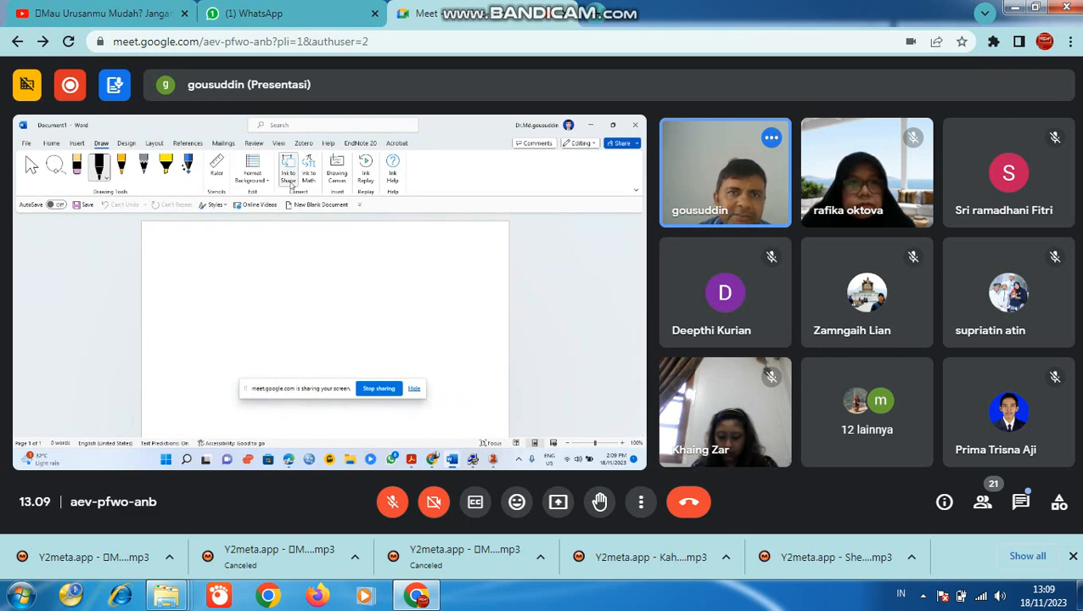
mouse_move(308, 169)
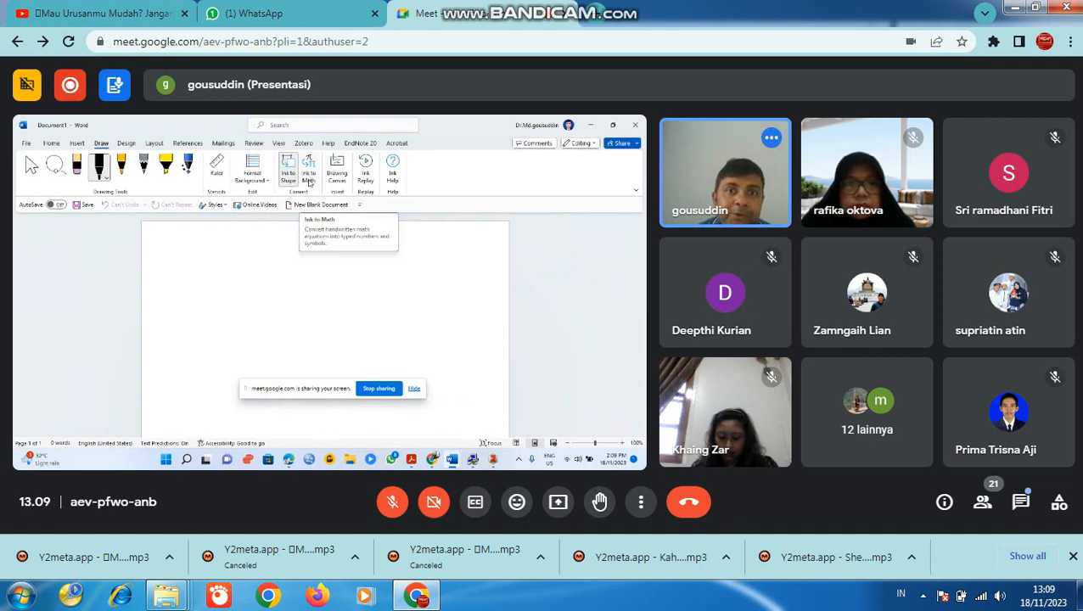
left_click(308, 167)
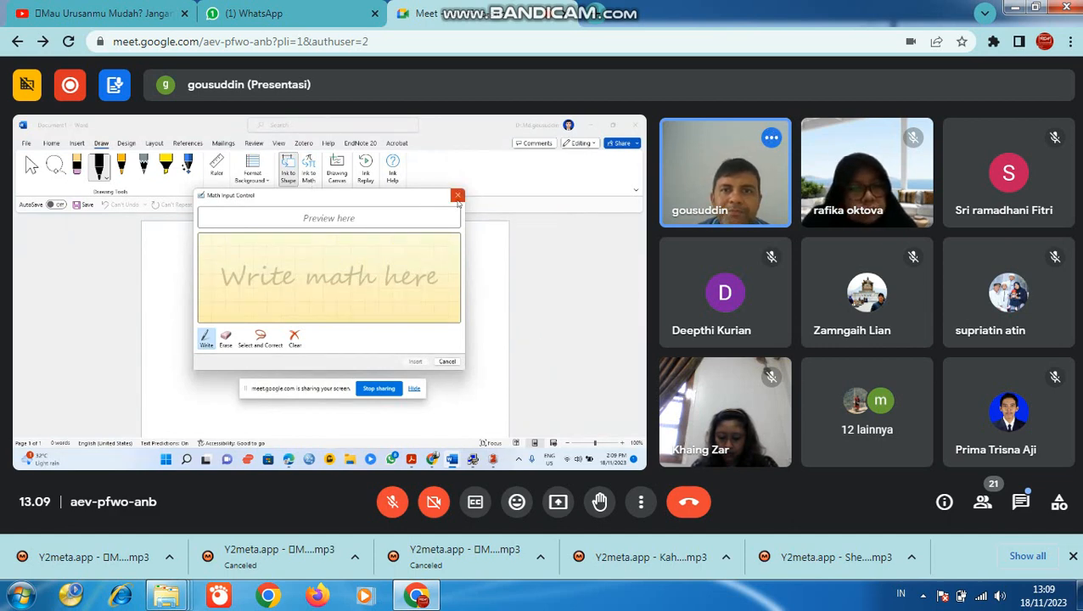
left_click(458, 196)
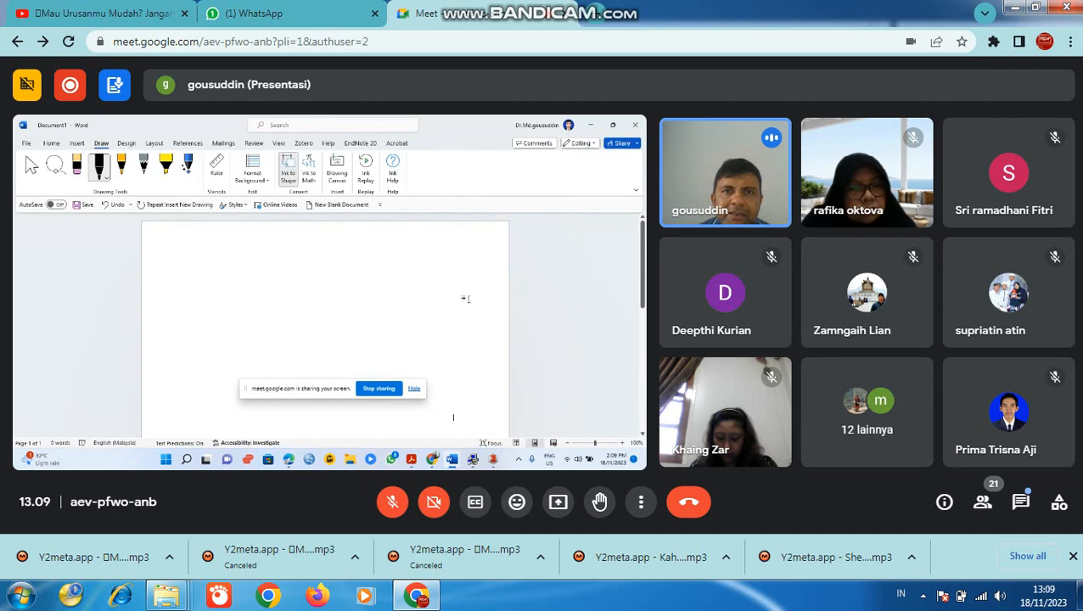
mouse_move(365, 166)
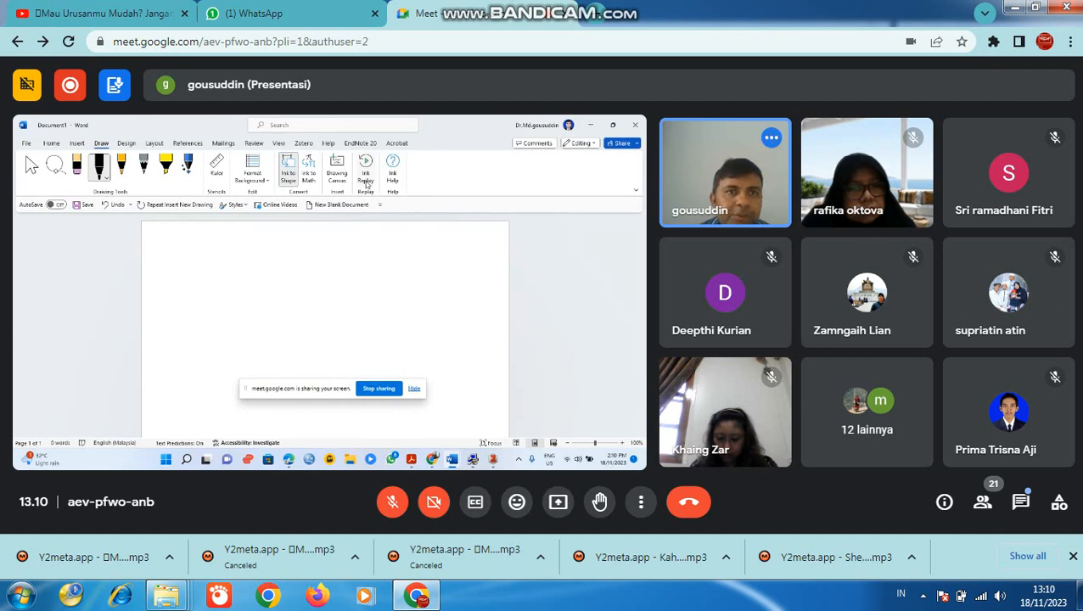
mouse_move(366, 170)
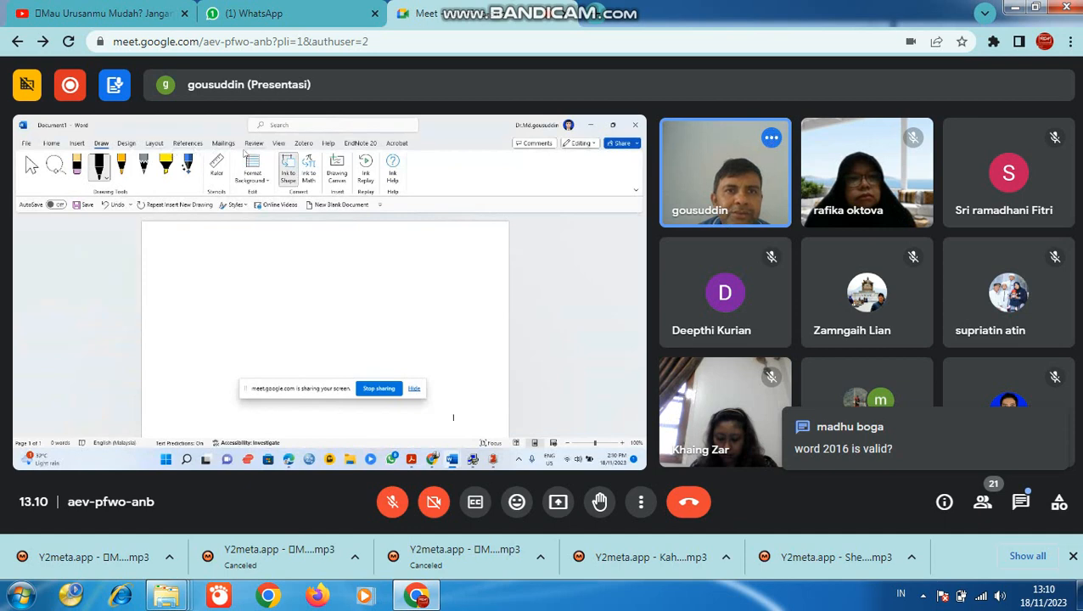
From Review > Language, open Language Preferences, choose Add a Language and scroll the list
left_click(253, 143)
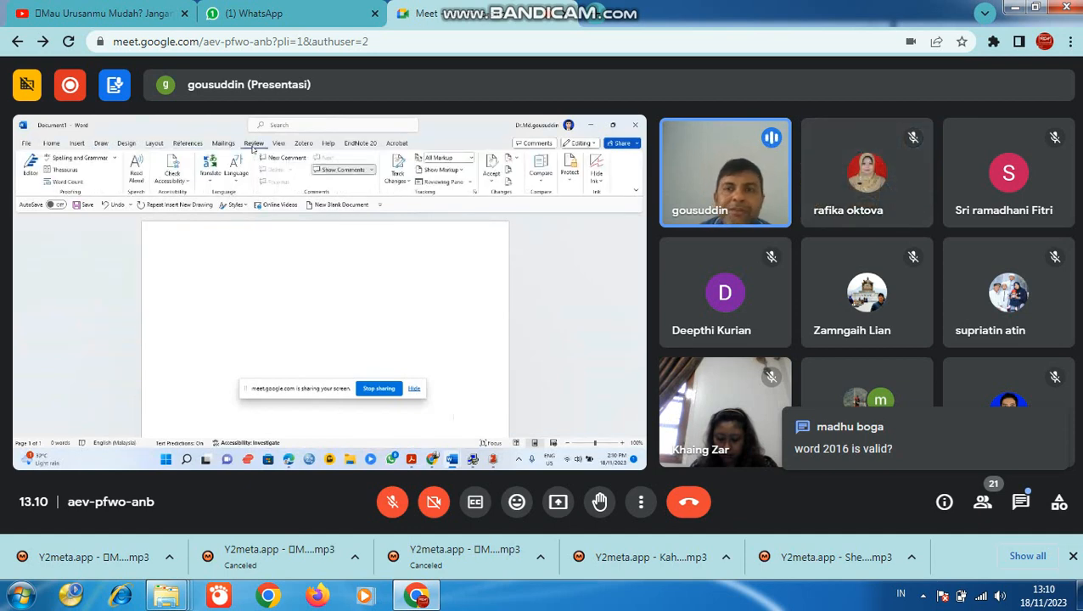
left_click(210, 167)
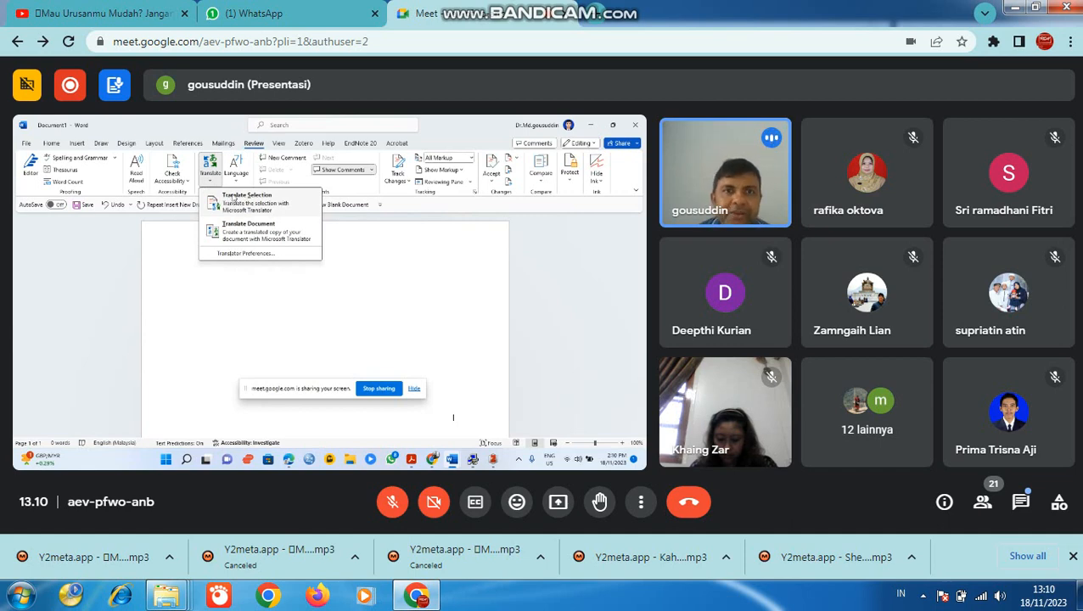
left_click(235, 166)
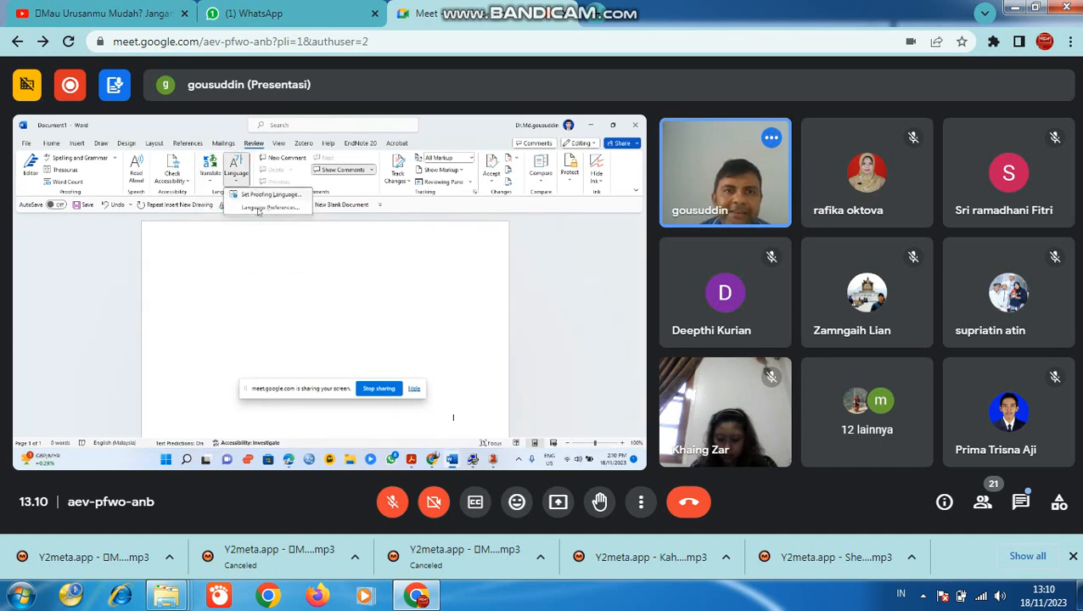
left_click(269, 207)
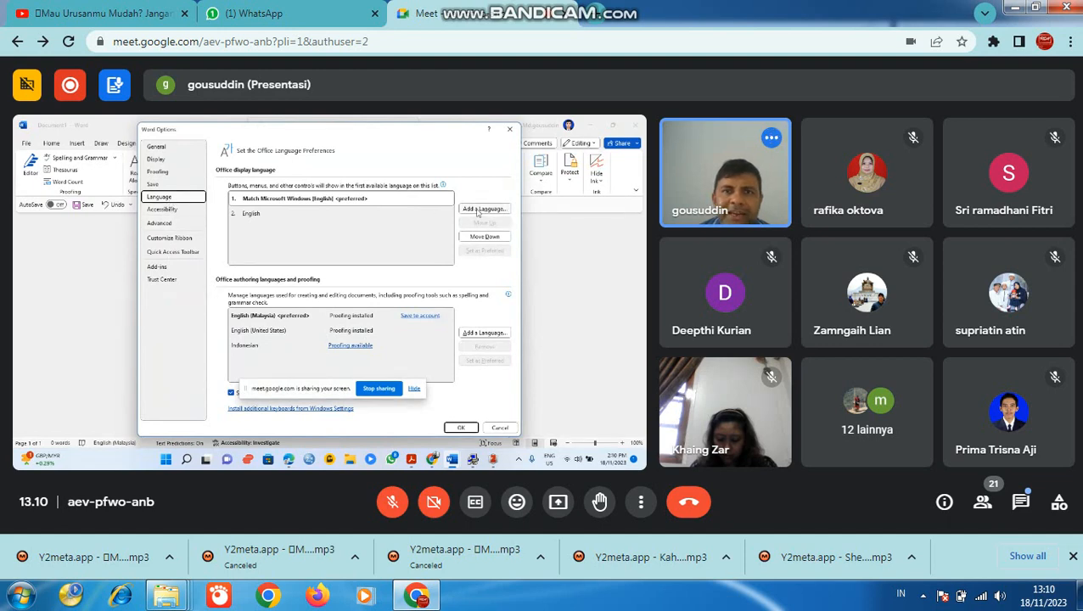
left_click(484, 209)
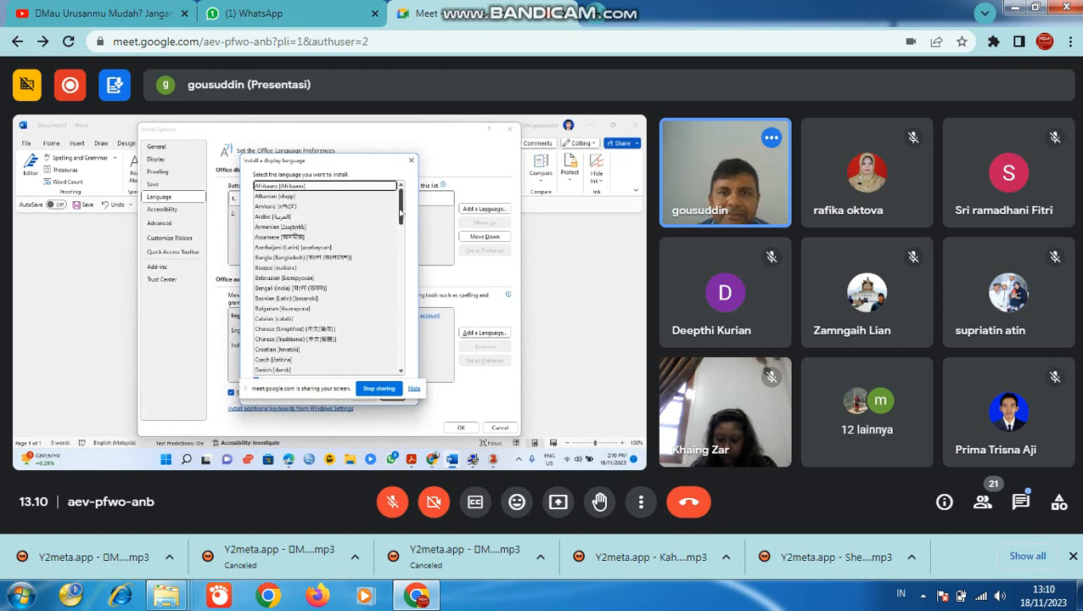
scroll("down", 3)
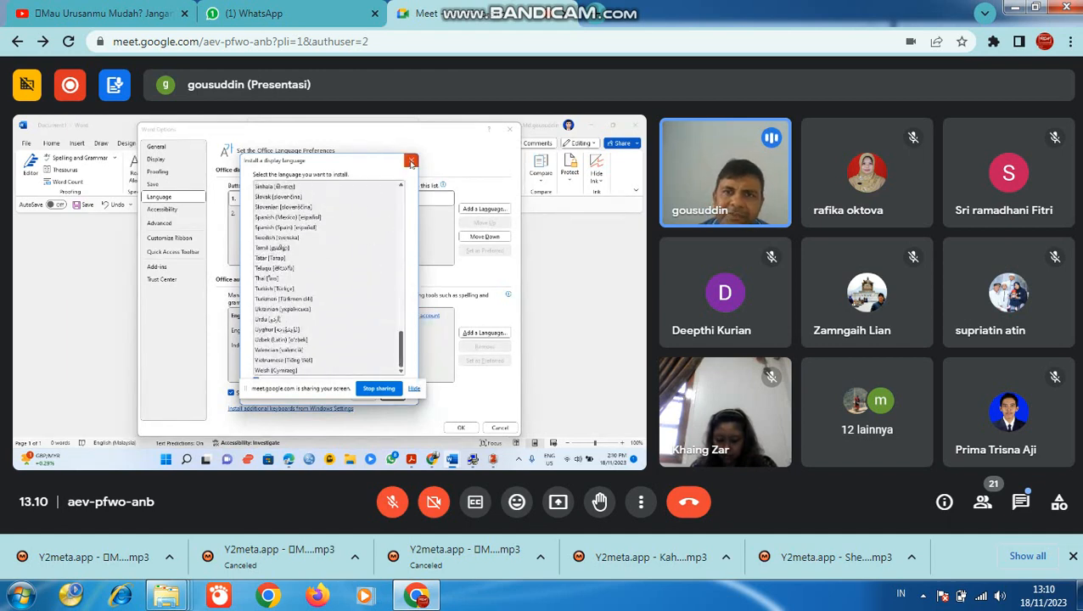
Close the display language dialog and open Google Meet's in-call chat
left_click(411, 161)
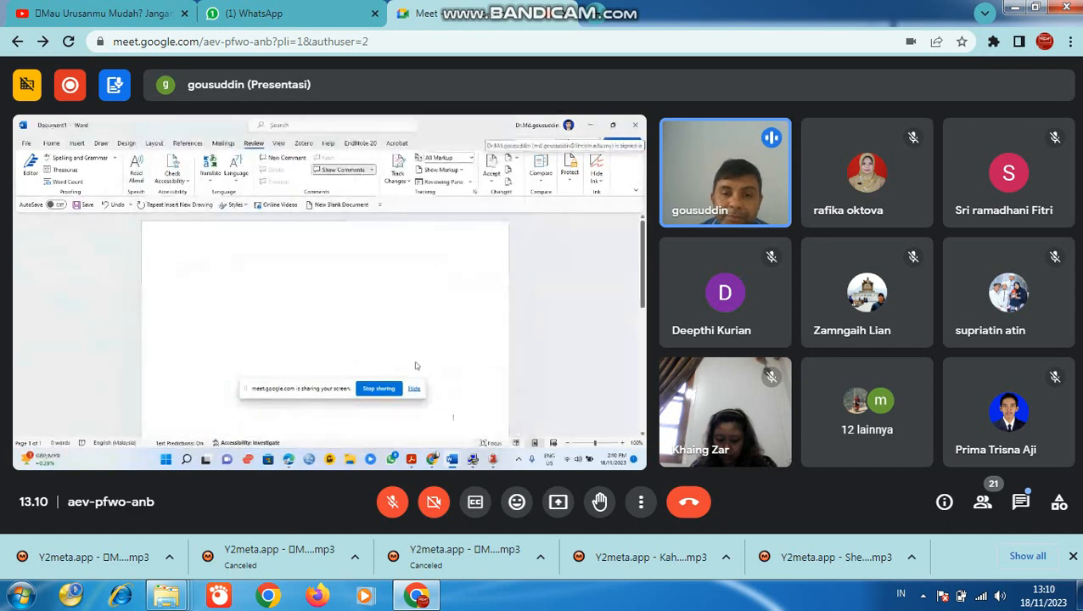
mouse_move(290, 458)
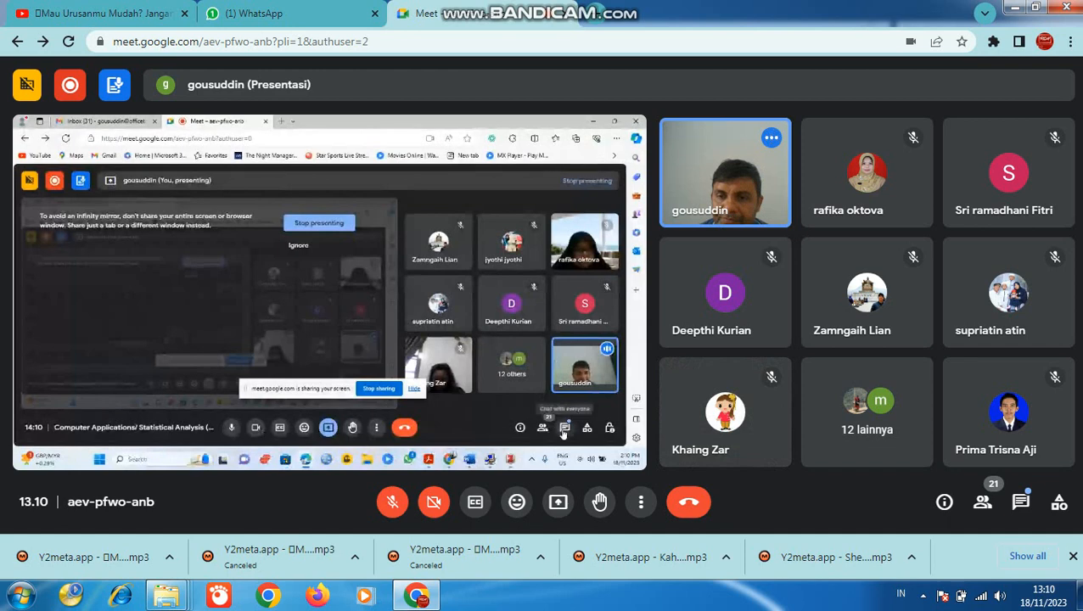
left_click(542, 427)
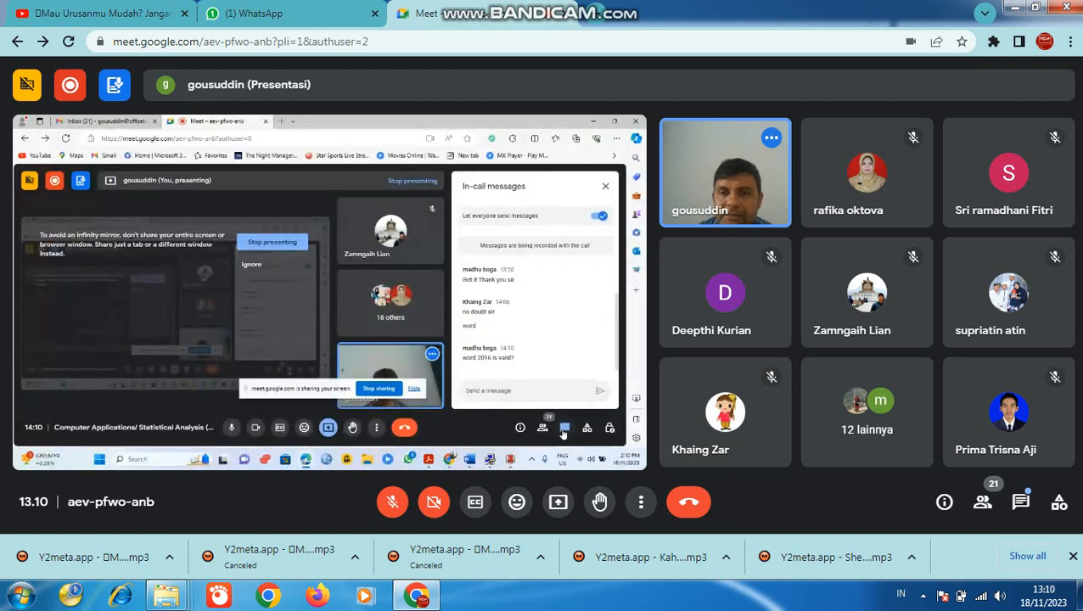